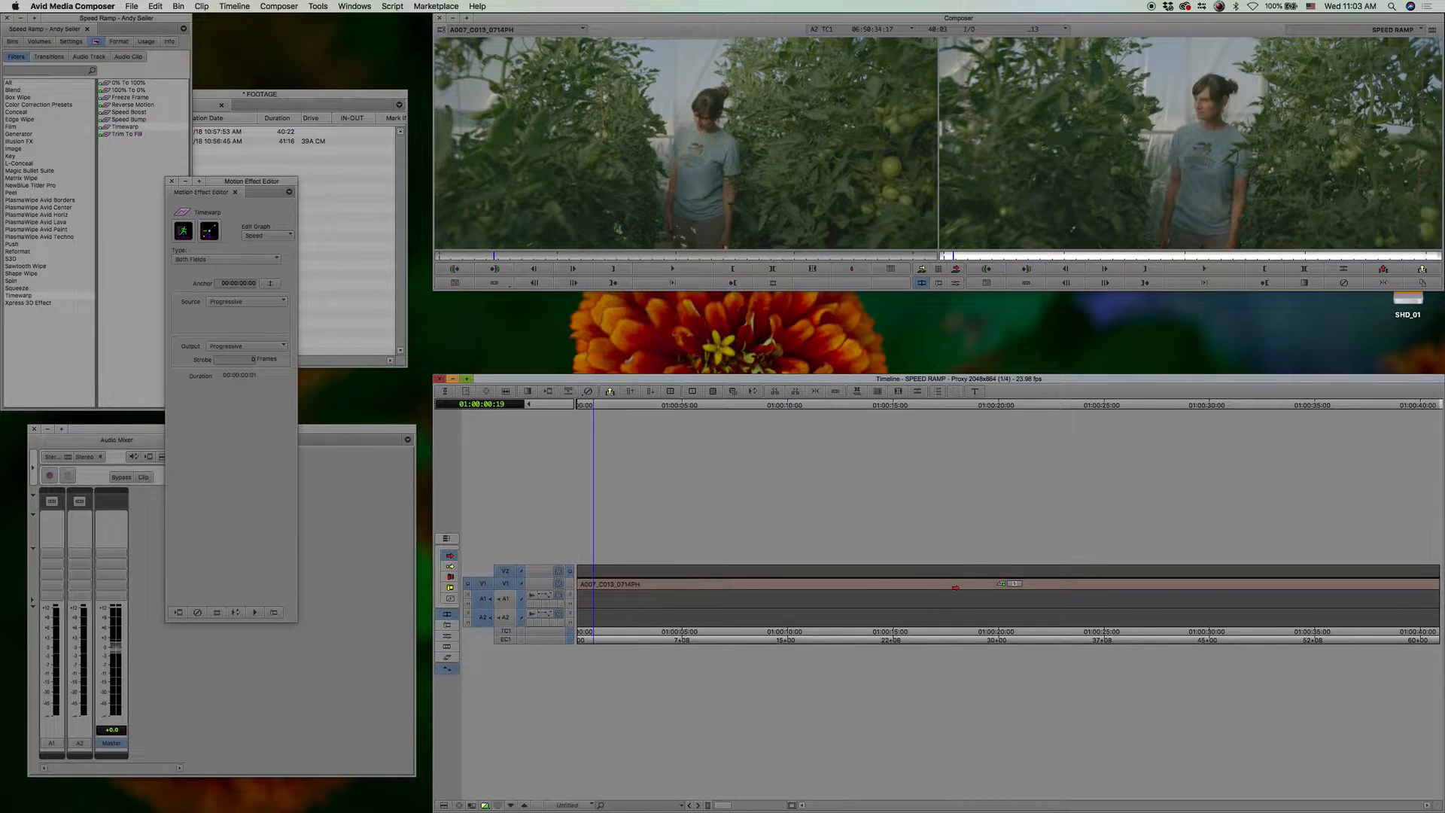
Step: Close the small Motion Effect Editor and reopen the Timewarp editor expanded to Speed and Position graphs
click(268, 182)
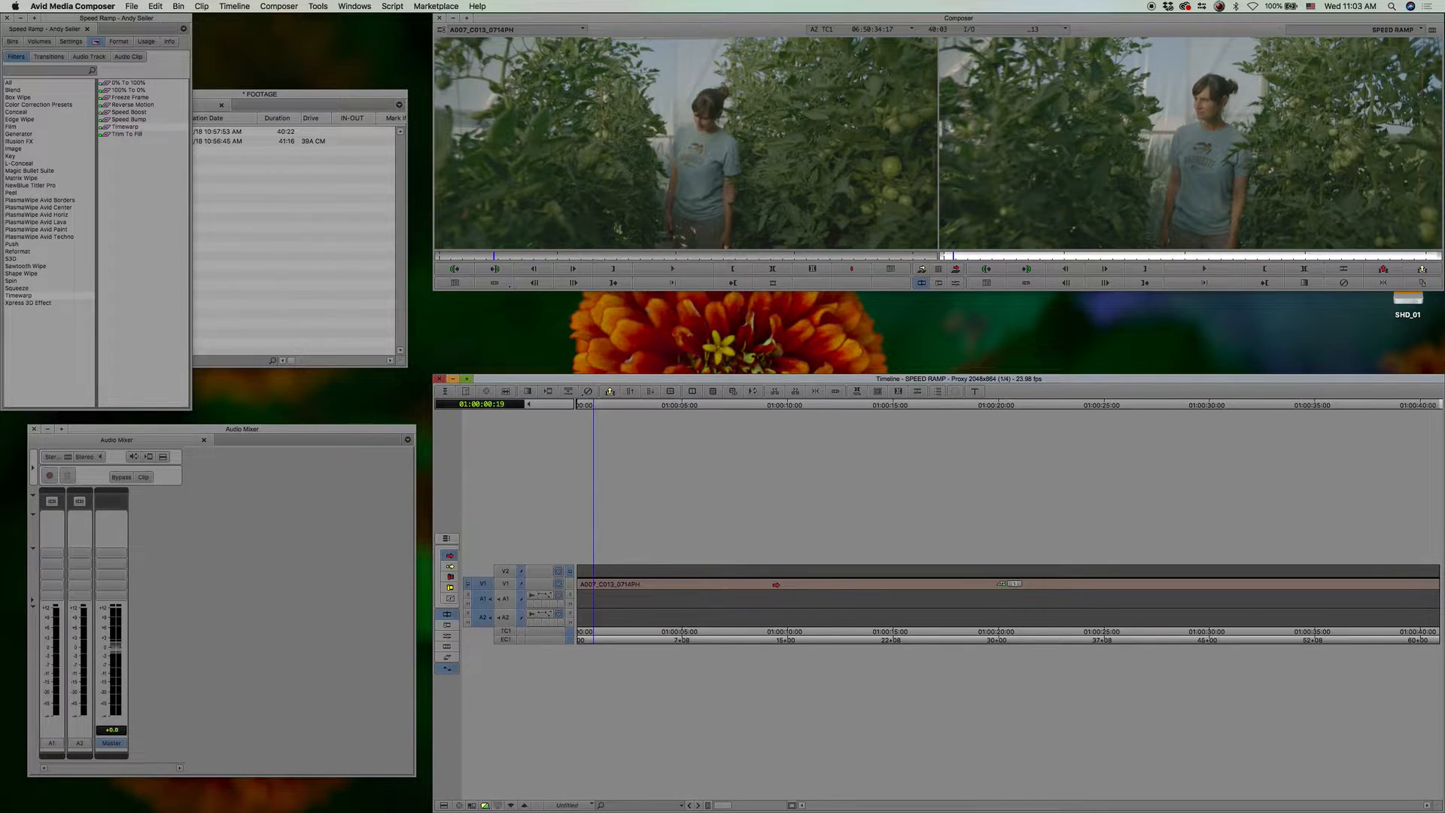
click(830, 583)
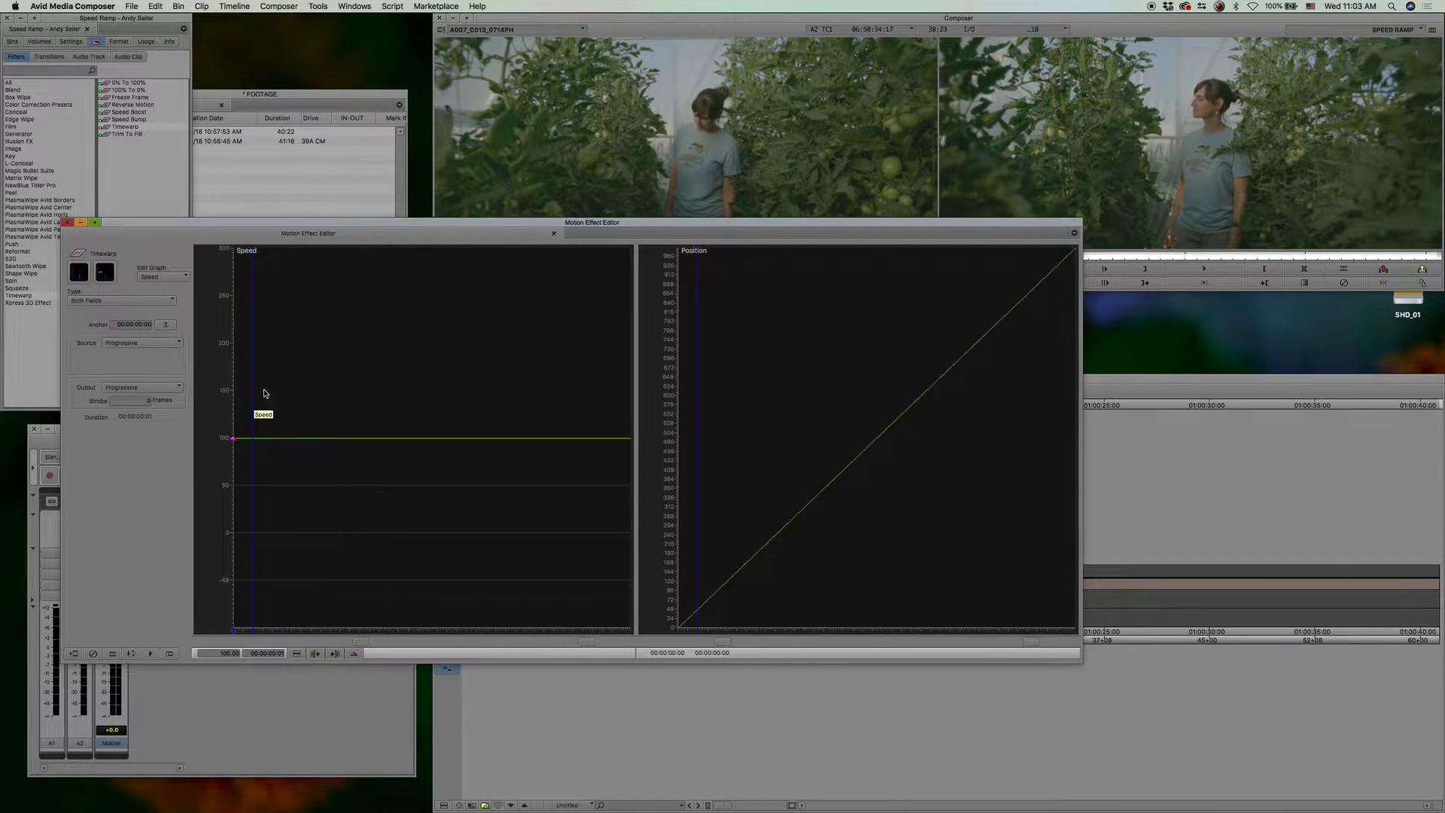
mouse_move(355, 653)
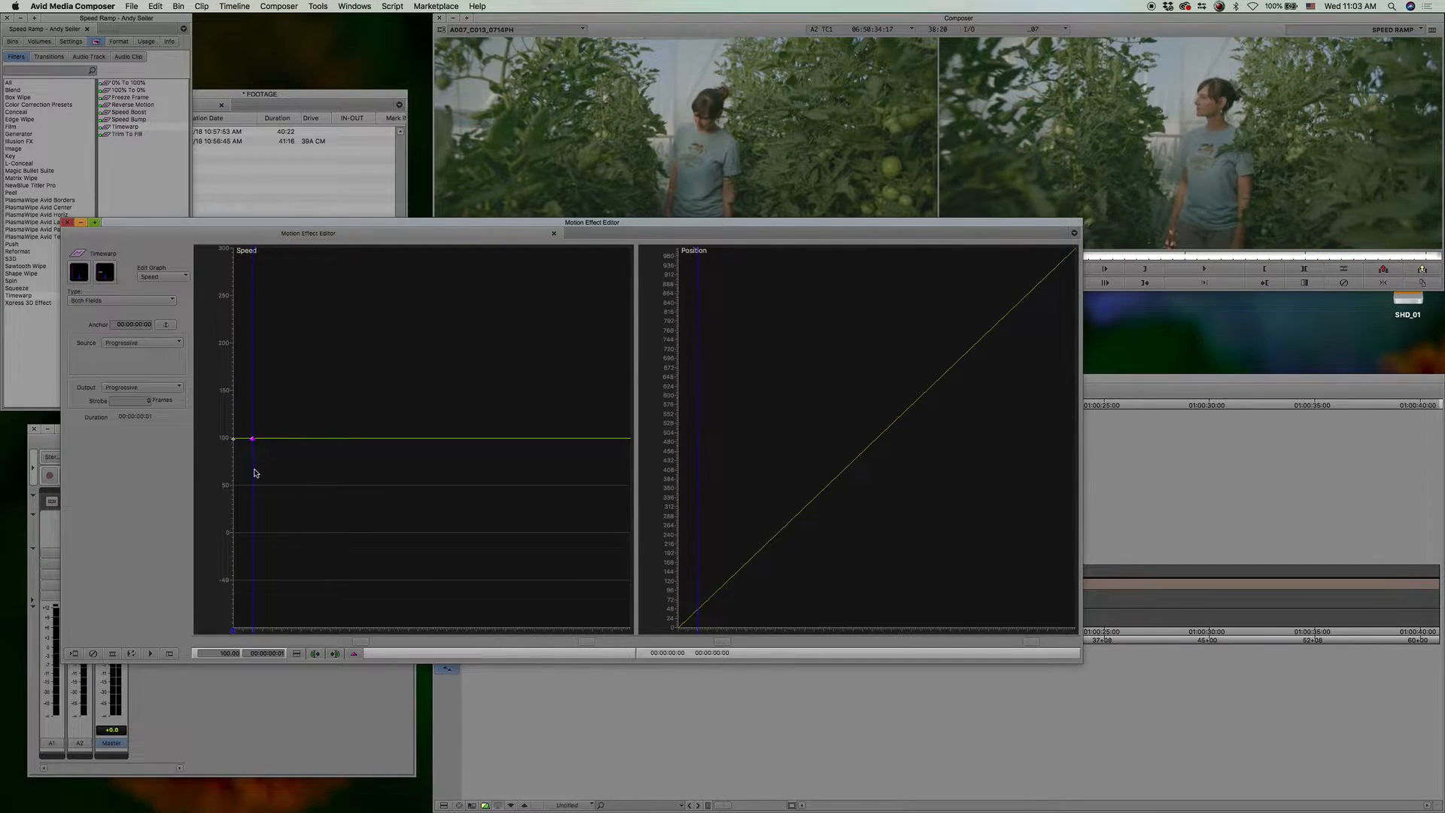
Step: Park a few frames after the clip start and add a speed keyframe on the 100% line
click(354, 655)
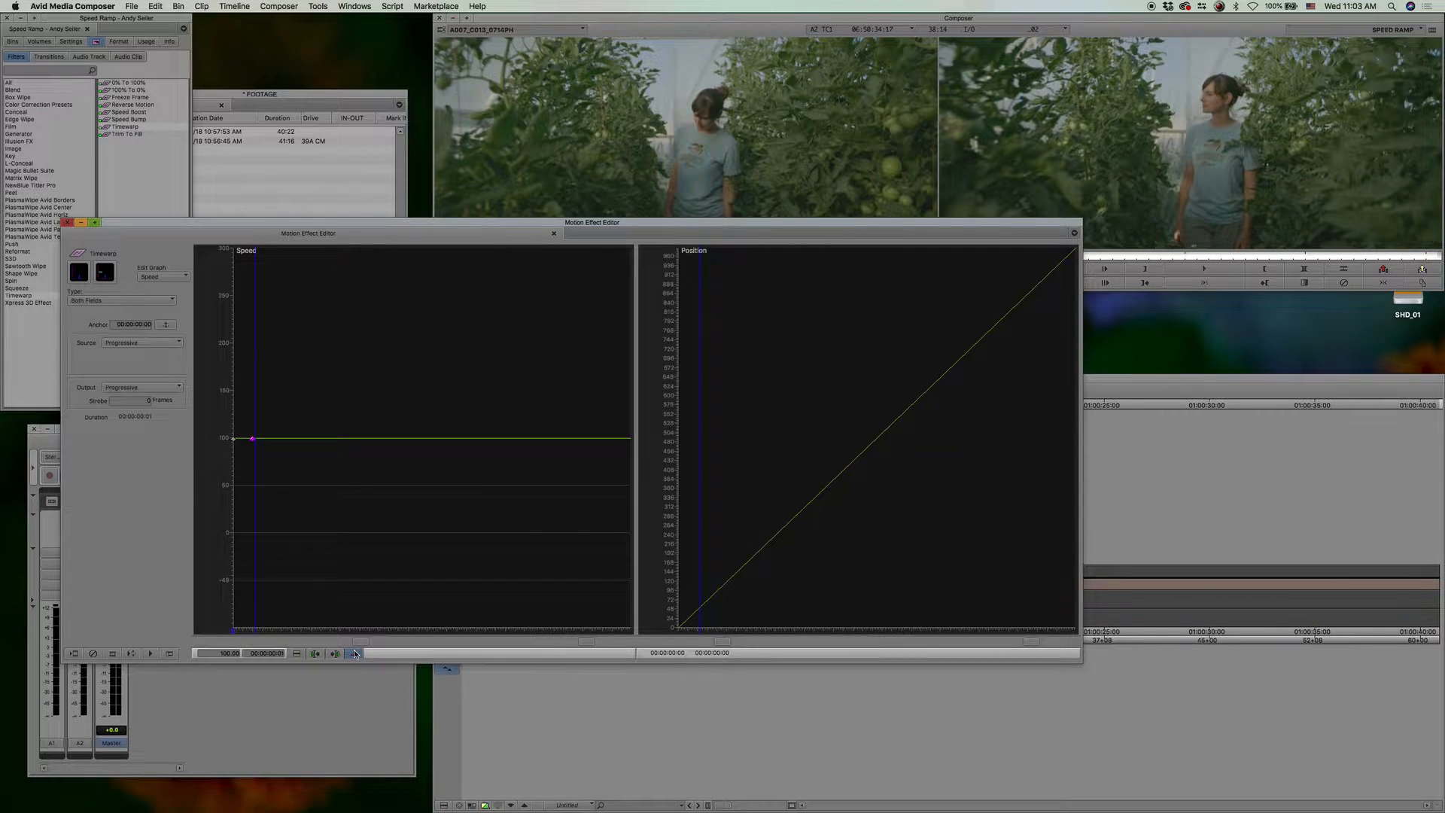
click(354, 654)
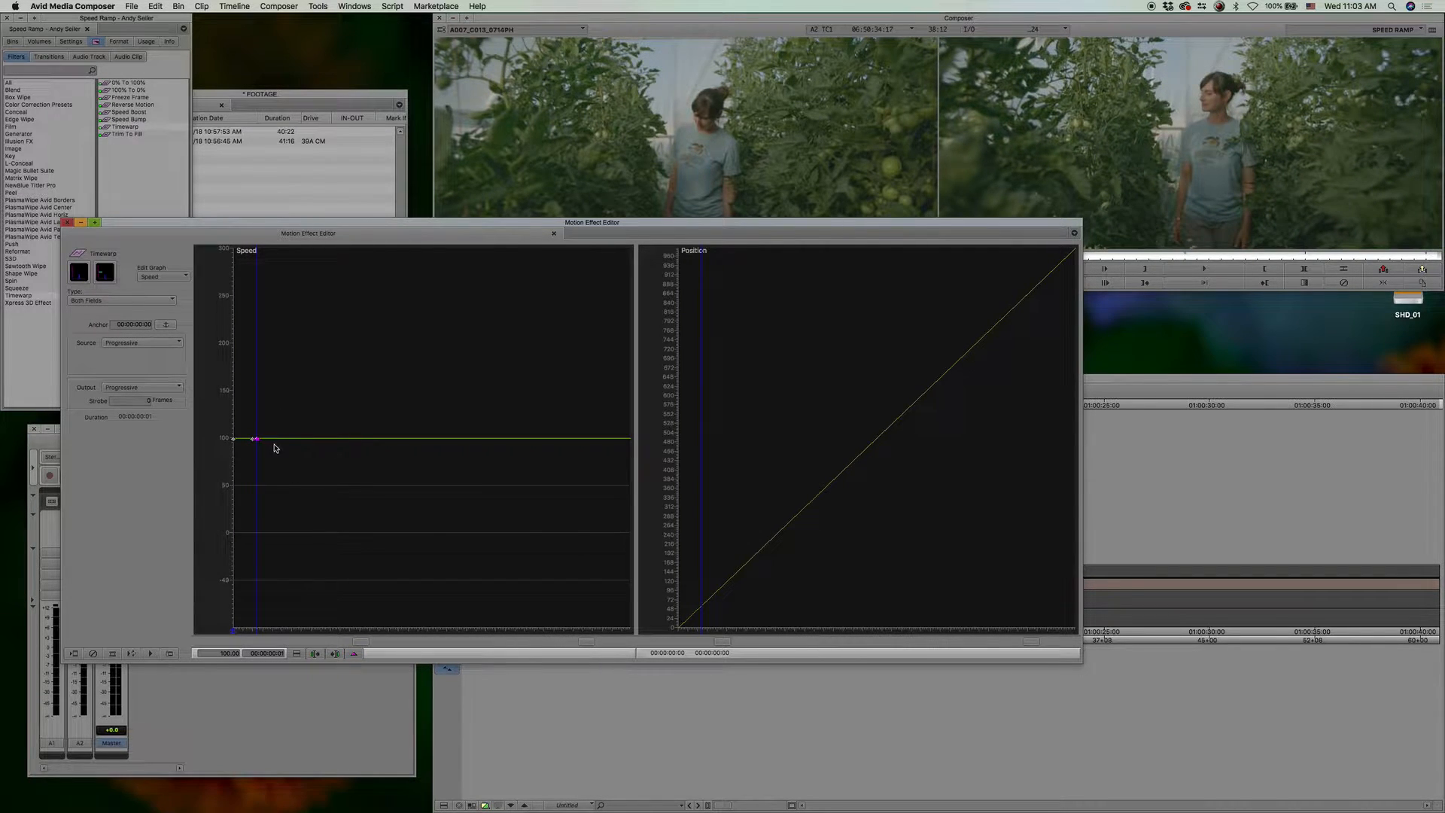
click(354, 653)
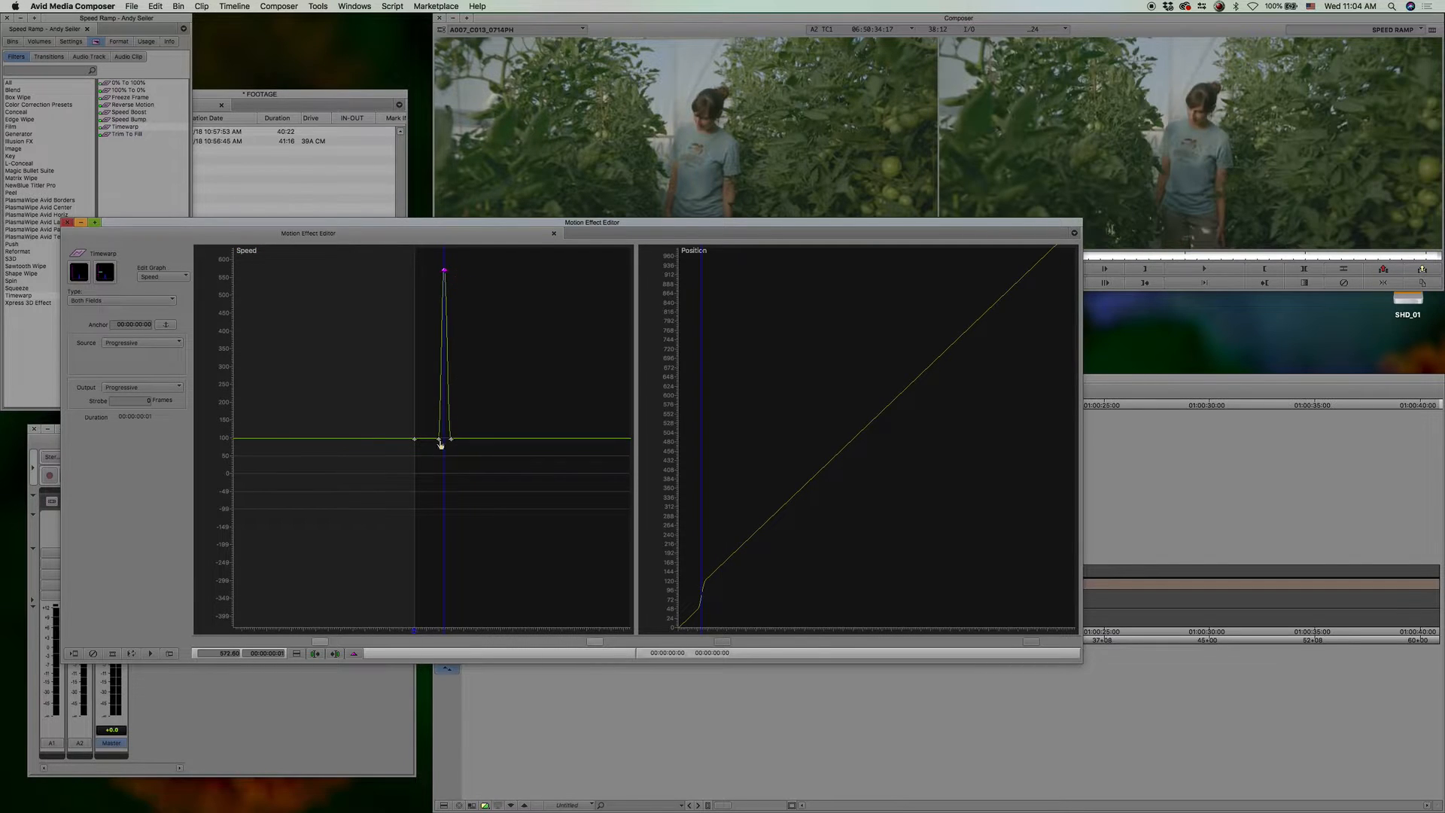
Step: Select the Speed graph keyframe where the early spike ends
click(431, 439)
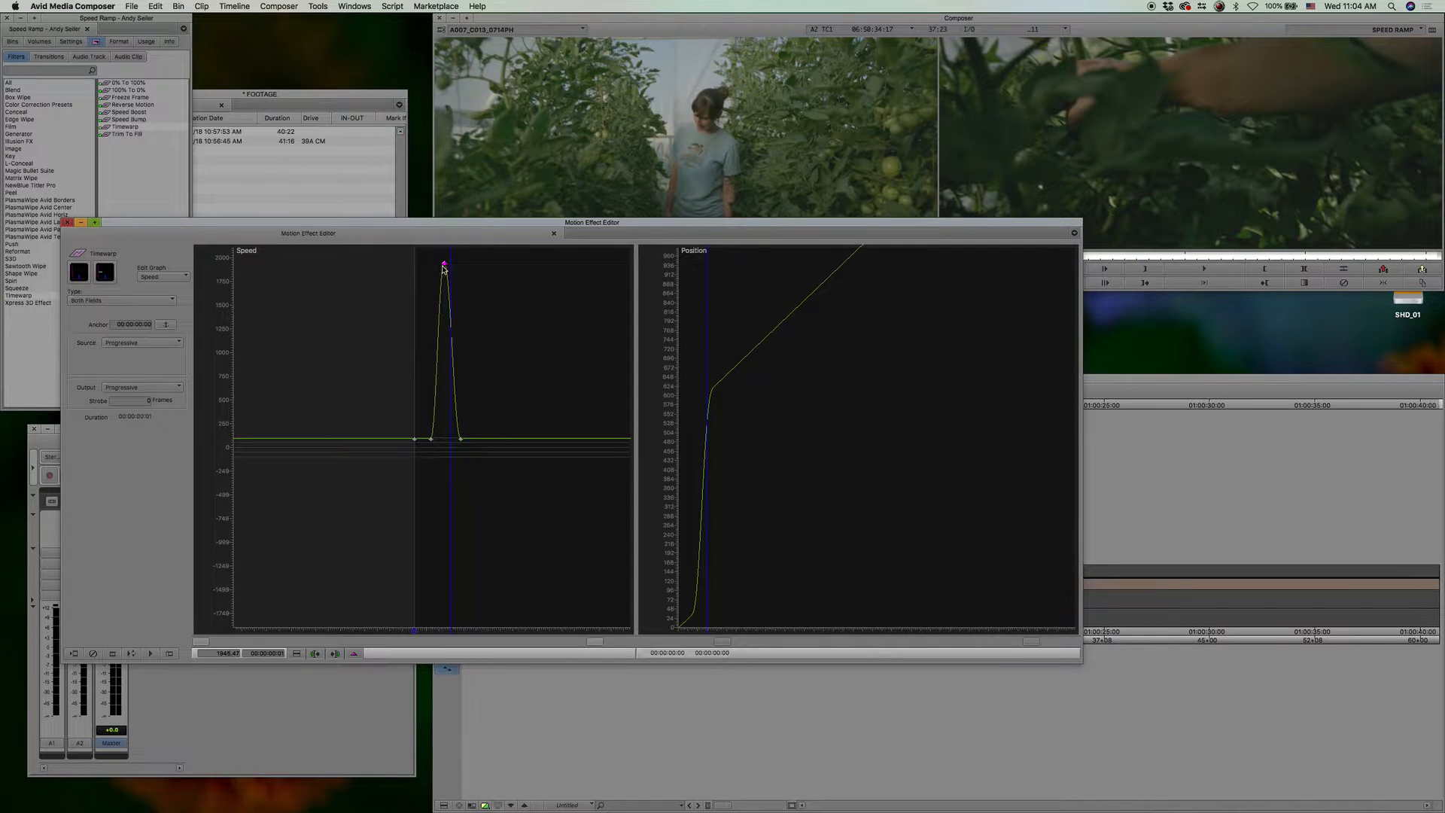
Step: Drag the spike's peak down to about 1300% and adjust the keyframe after it
drag(445, 267, 447, 323)
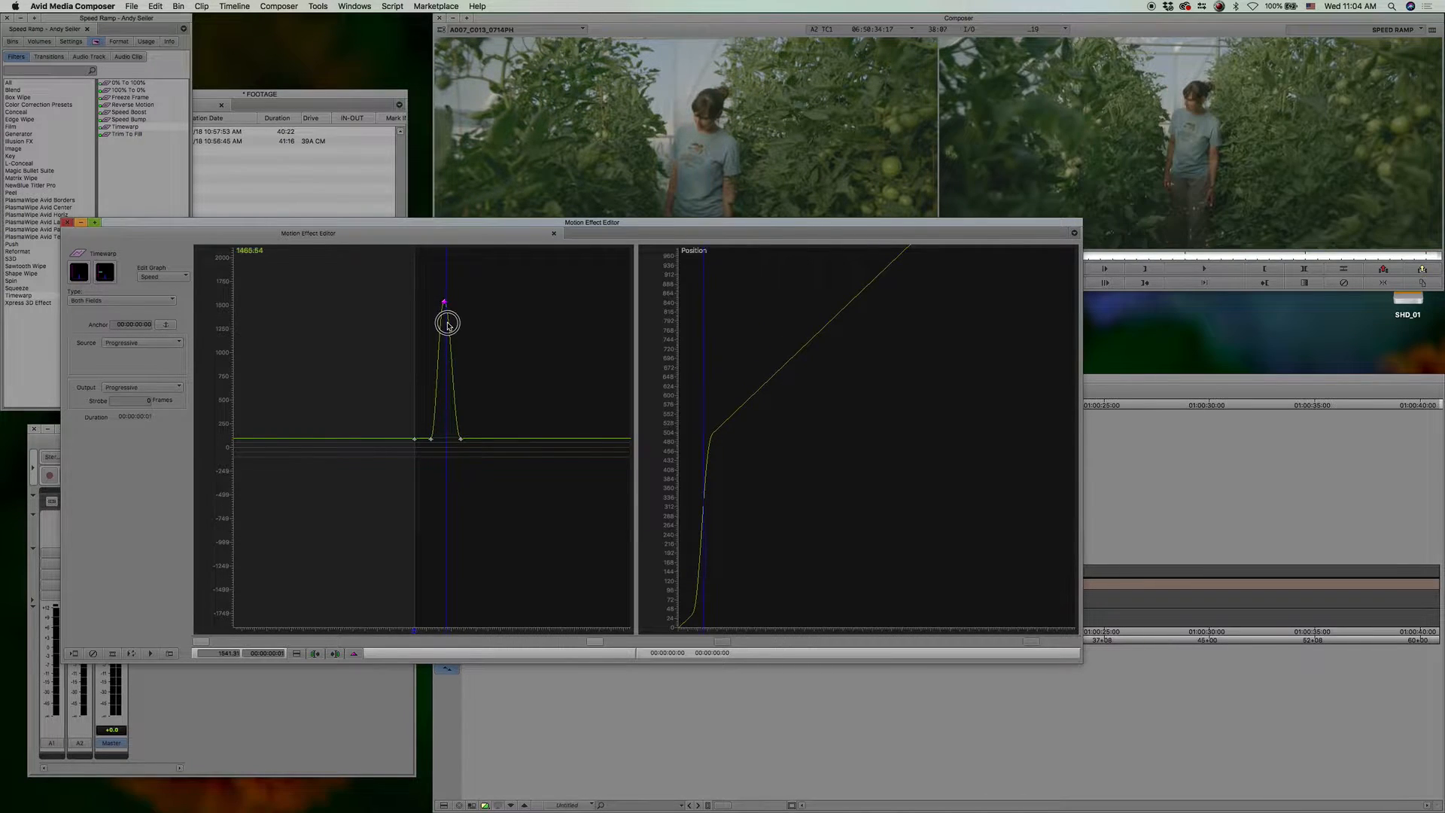
drag(447, 323, 456, 320)
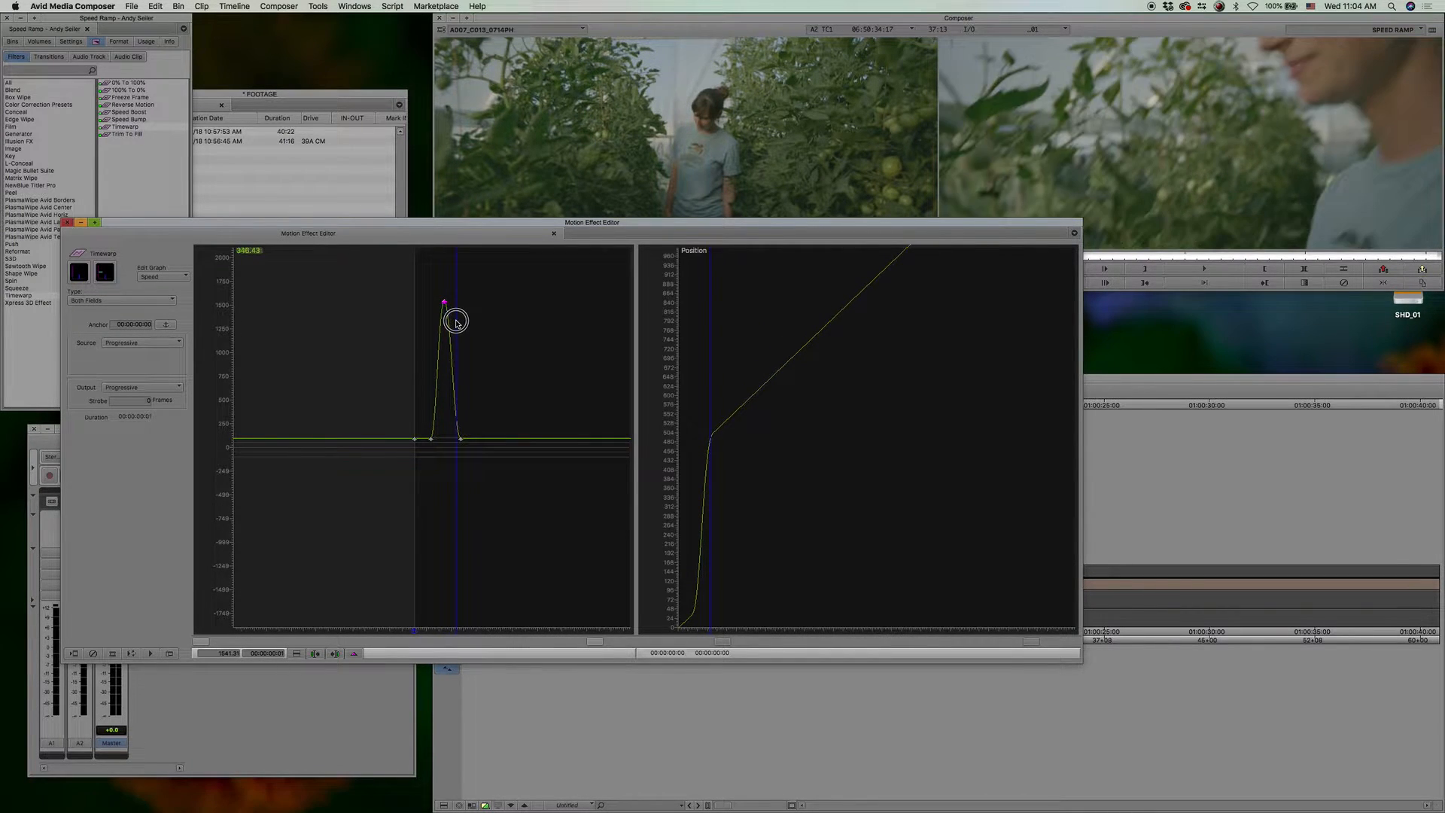
drag(456, 321, 443, 304)
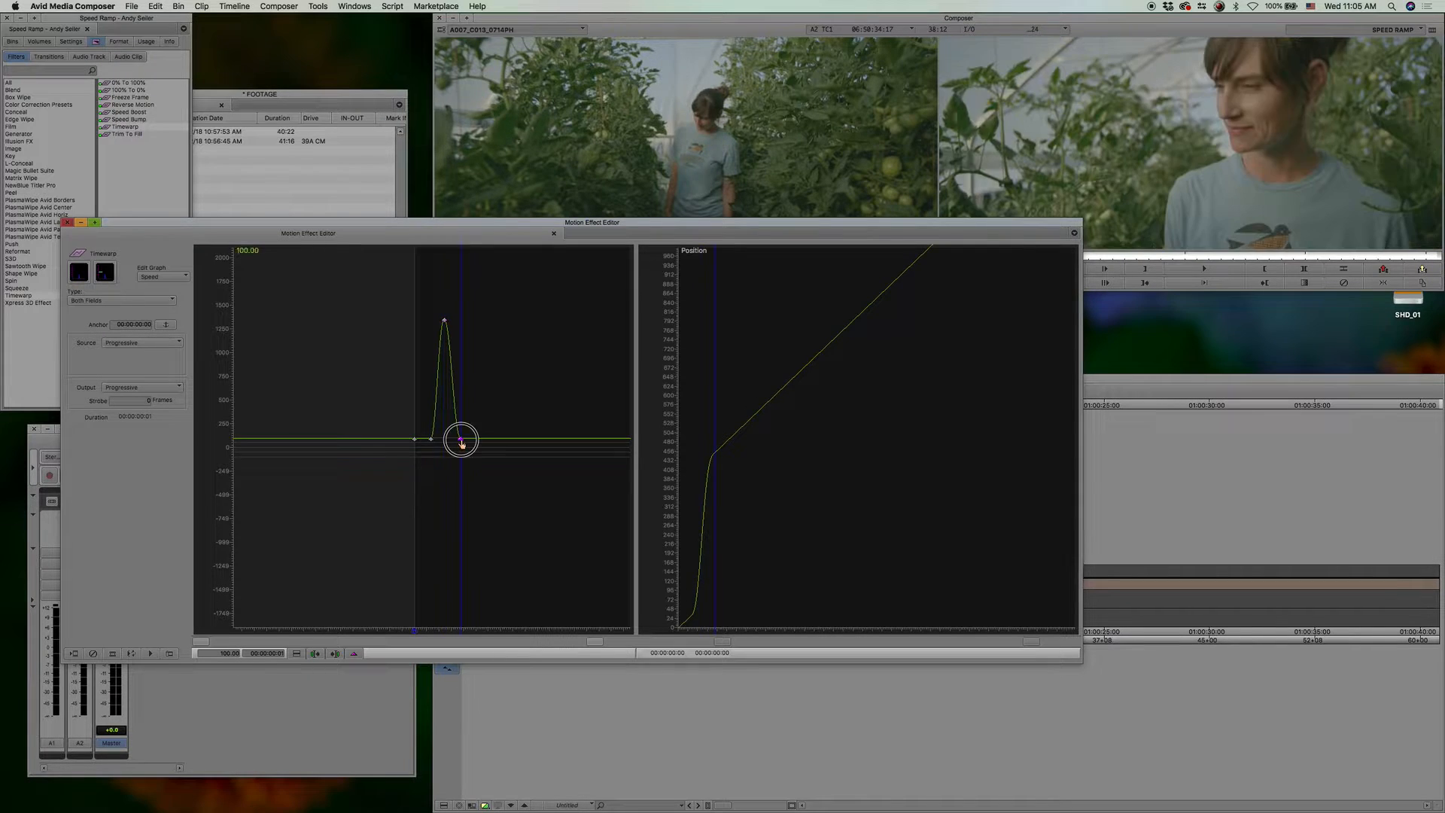
Step: Switch the Speed graph keyframes to Bezier and drag the spike's peak keyframe higher
right_click(461, 441)
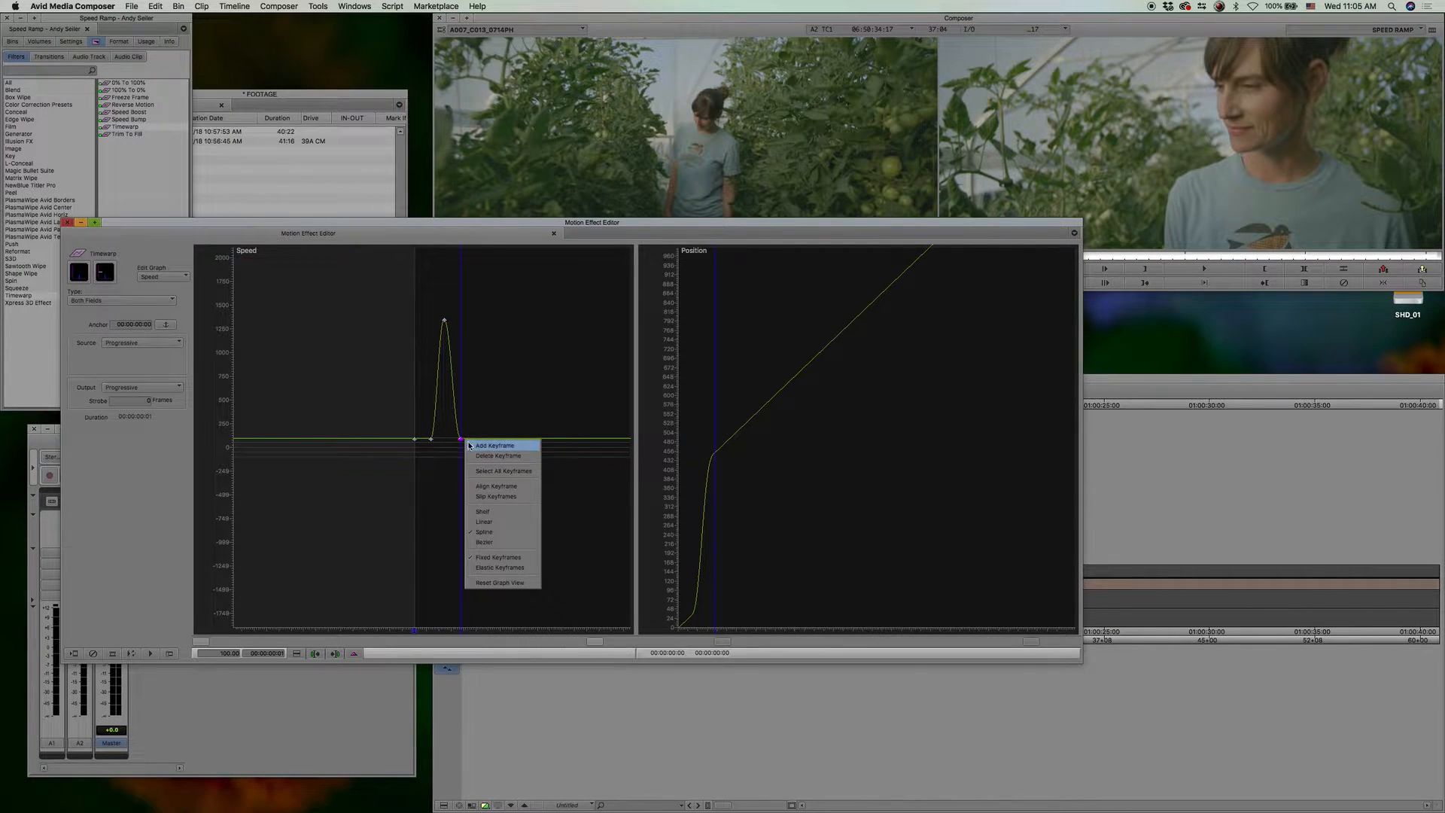
click(496, 444)
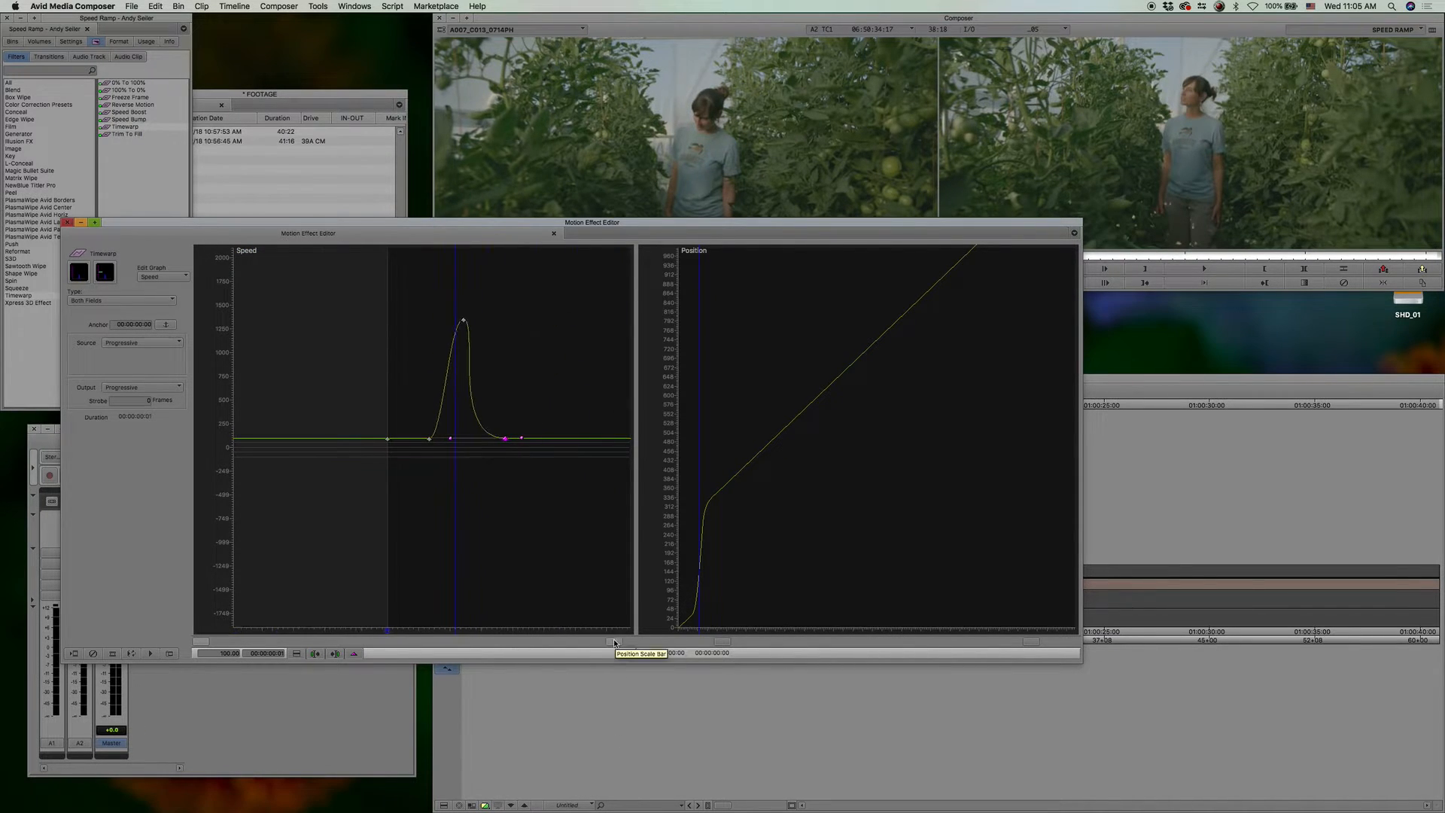
click(451, 438)
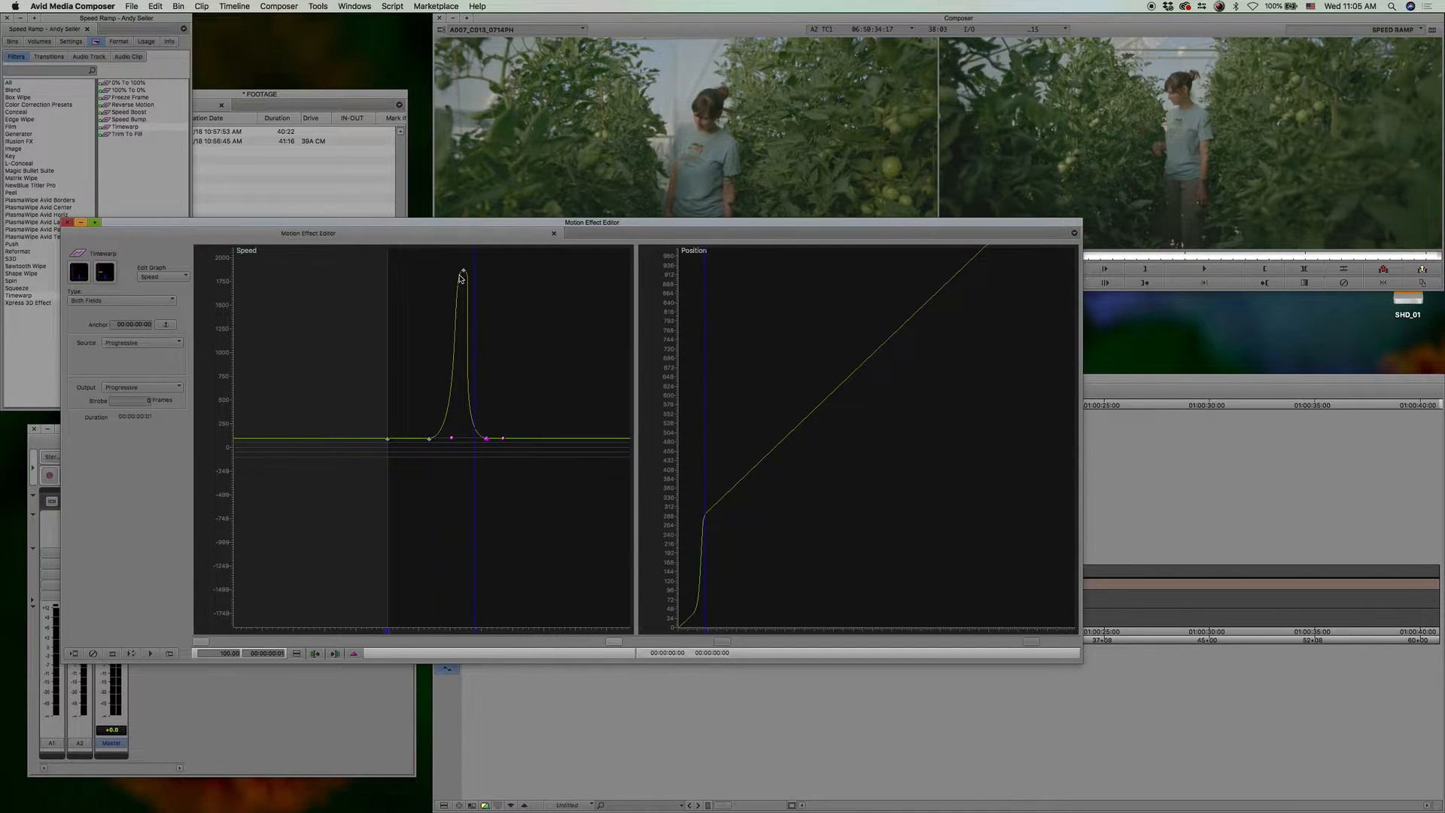
drag(460, 276, 470, 323)
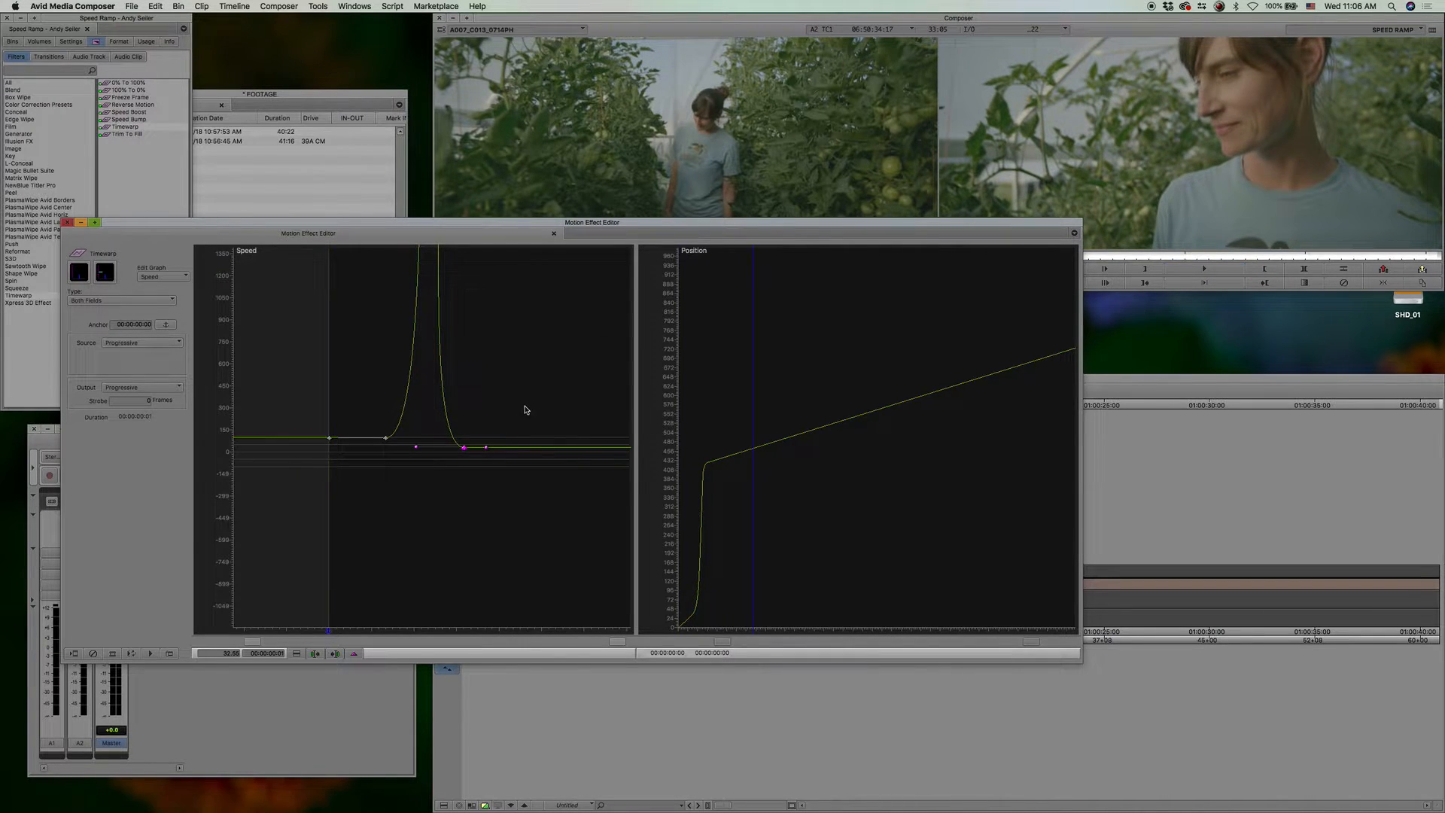
Step: Set the Timewarp Type to FluidMotion and close the Motion Effect Editor
click(459, 420)
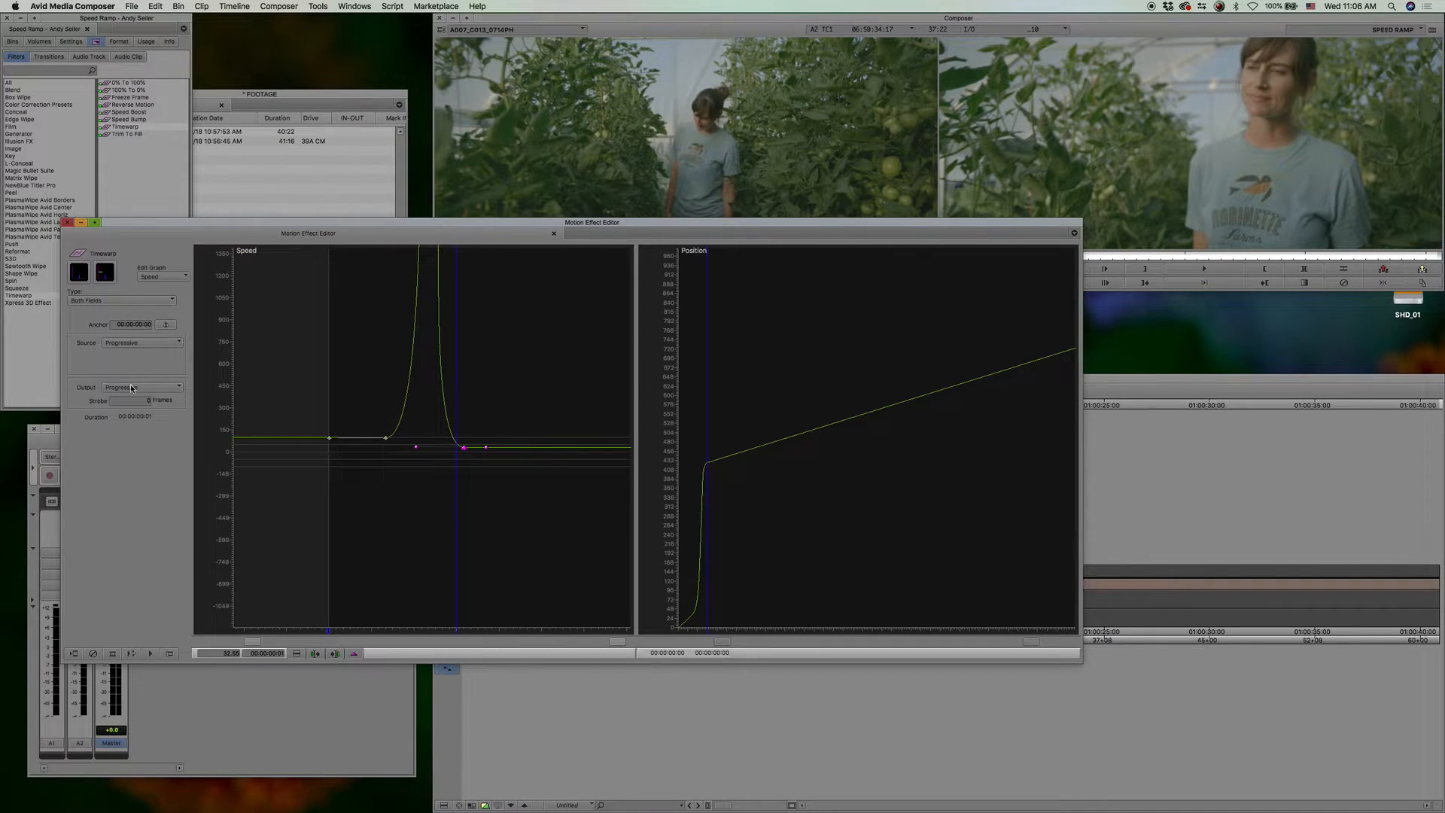
click(122, 300)
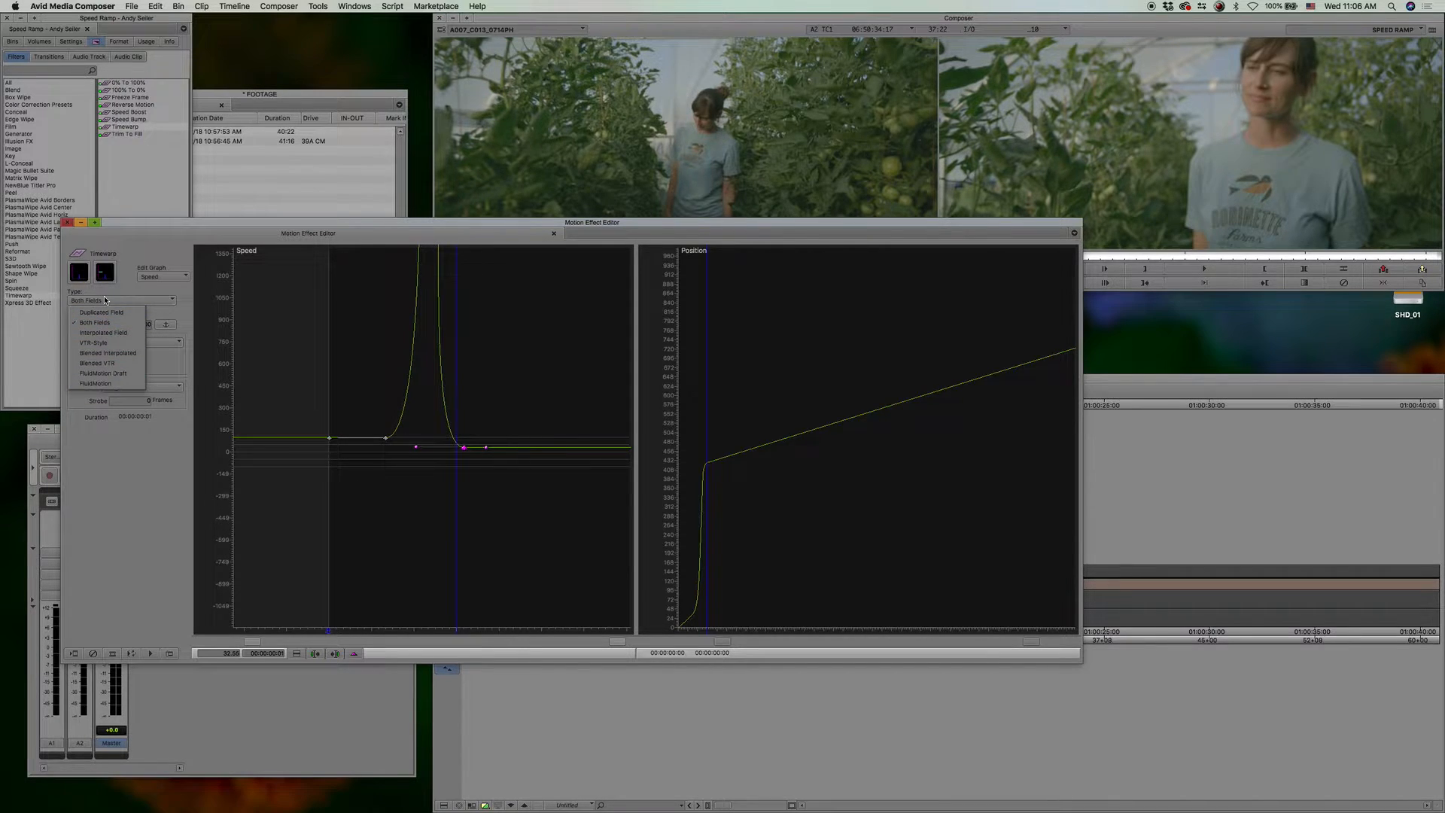
mouse_move(102, 353)
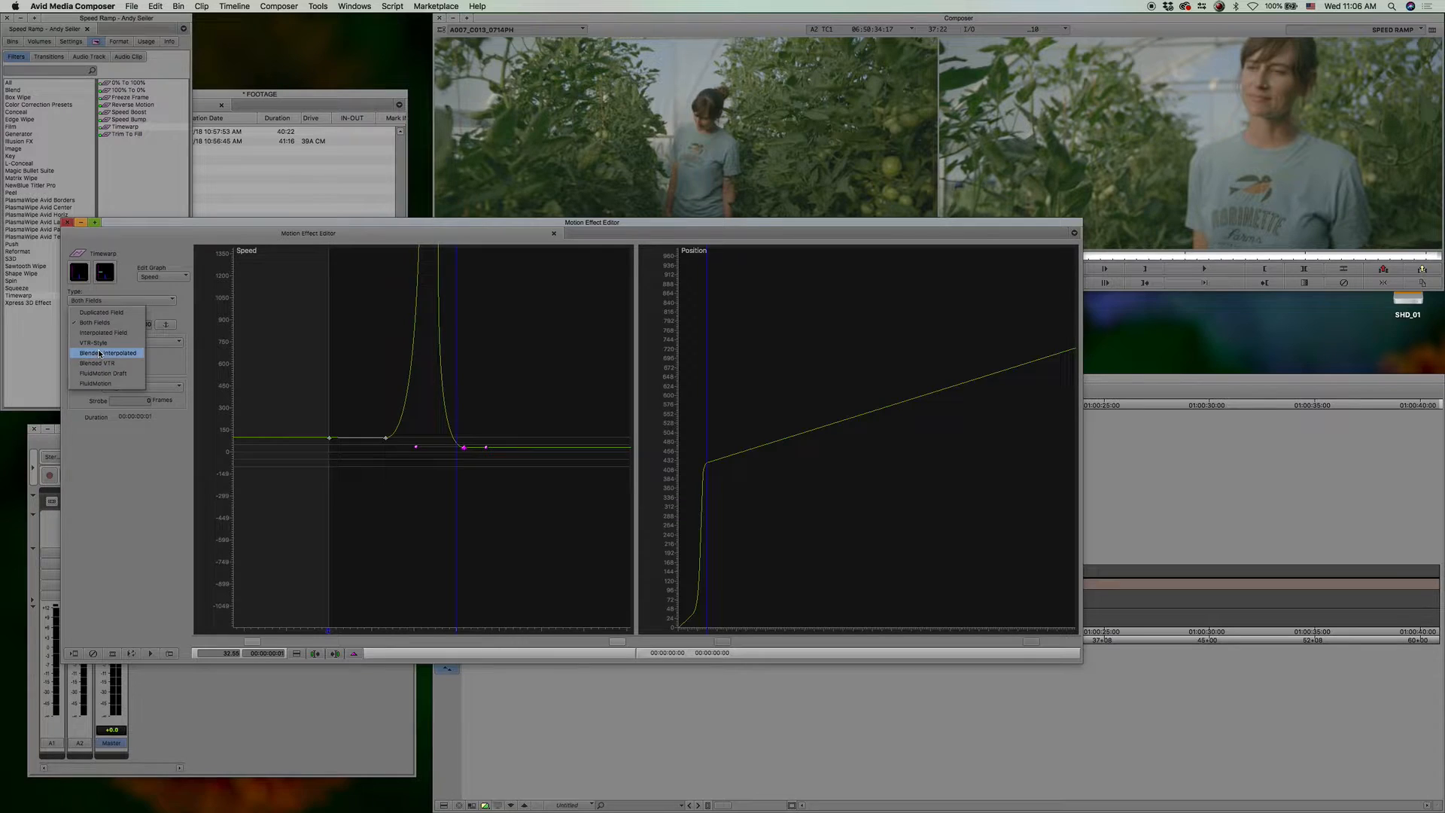
mouse_move(107, 383)
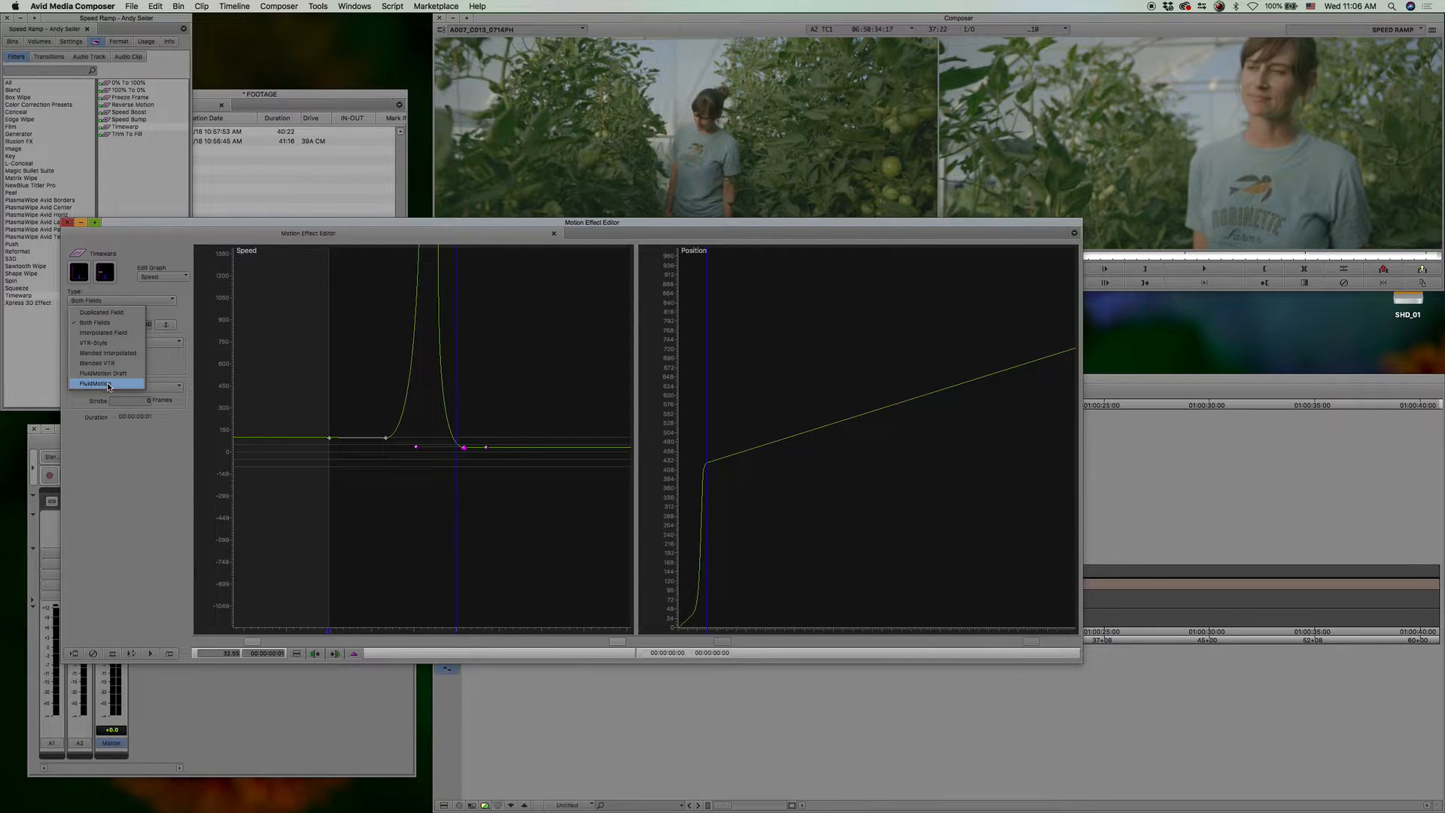
click(95, 384)
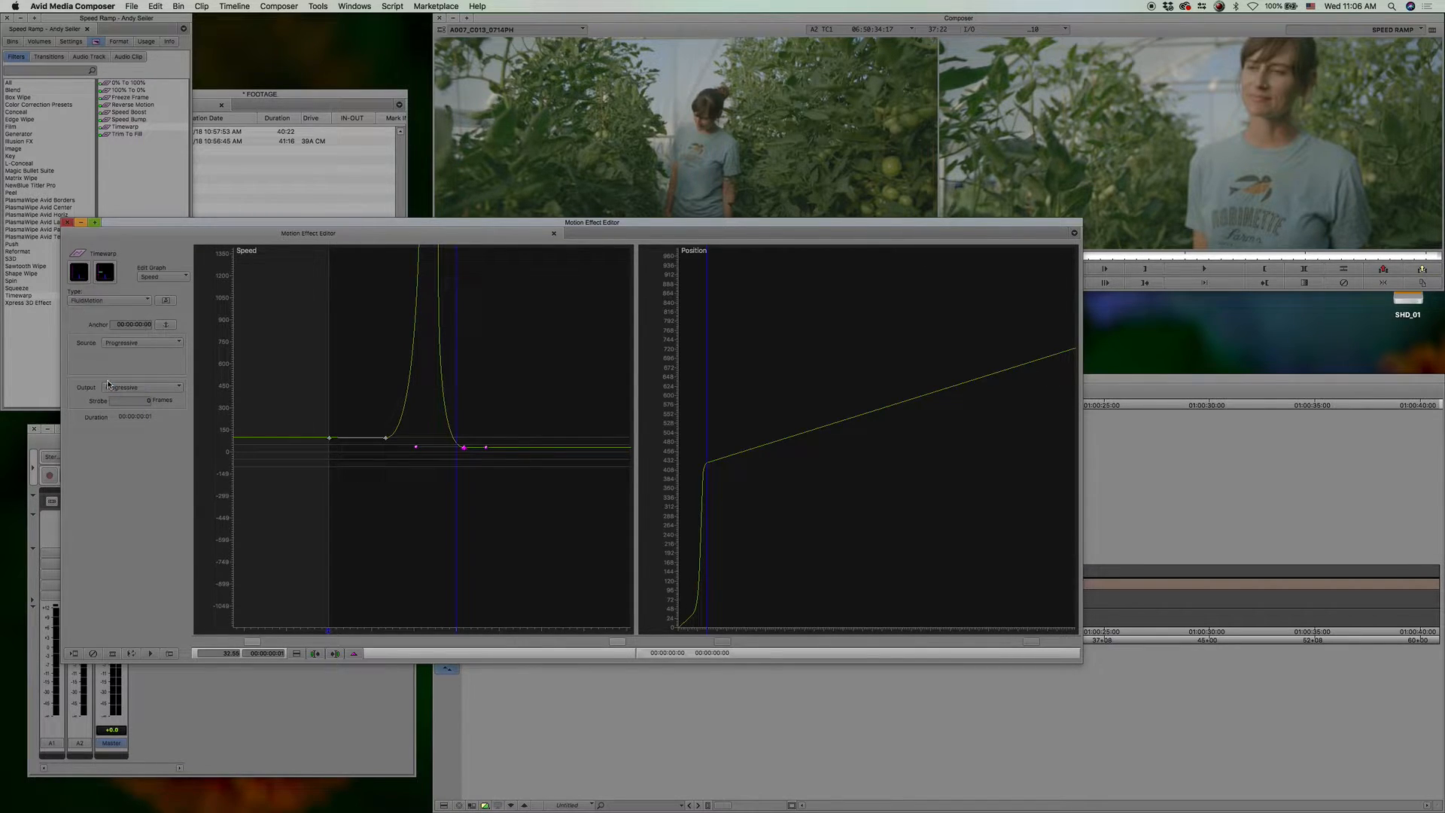
click(554, 233)
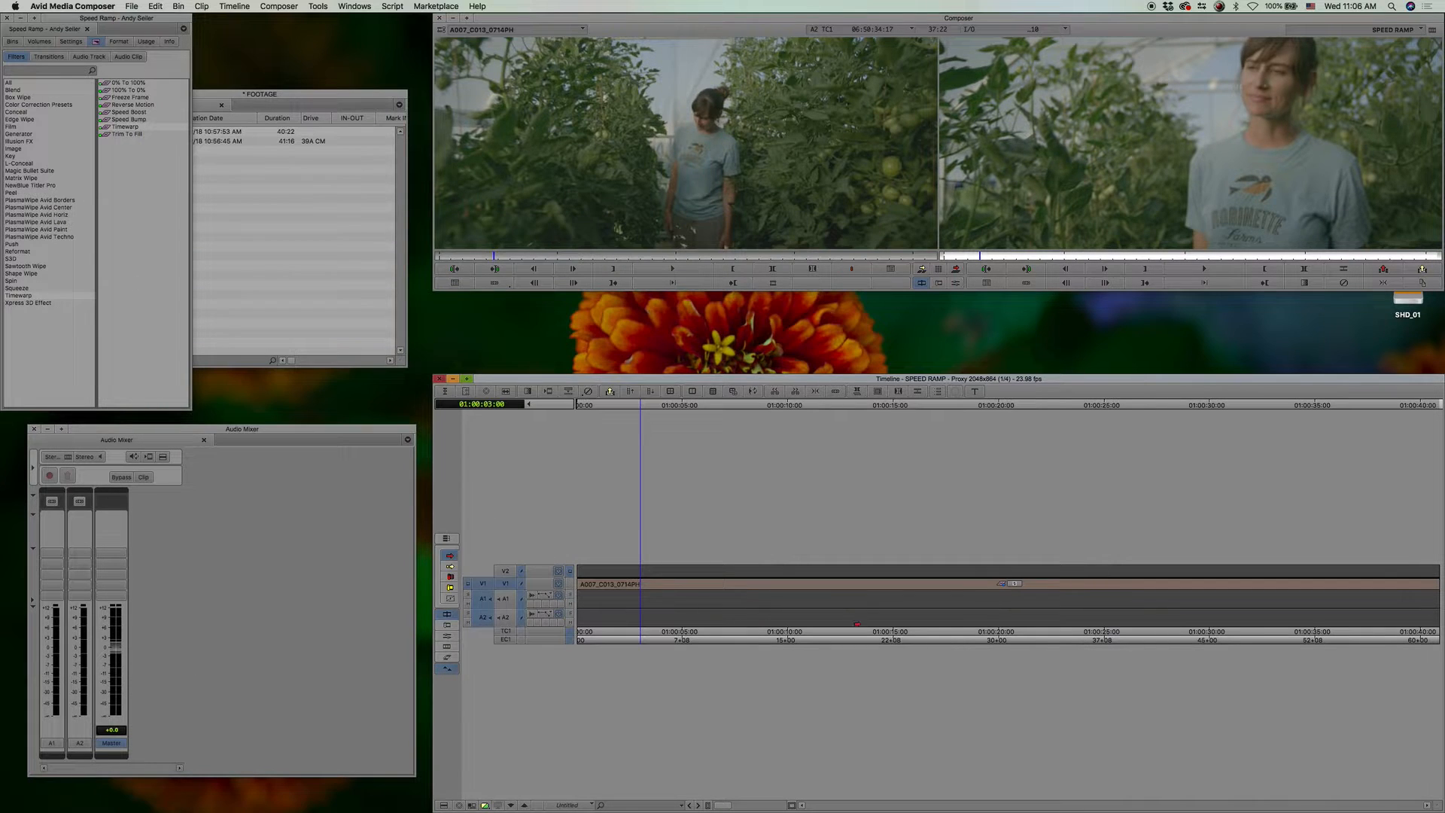
Step: Park near 10 seconds in the timeline and reopen the Timewarp clip's Motion Effect Editor
click(822, 403)
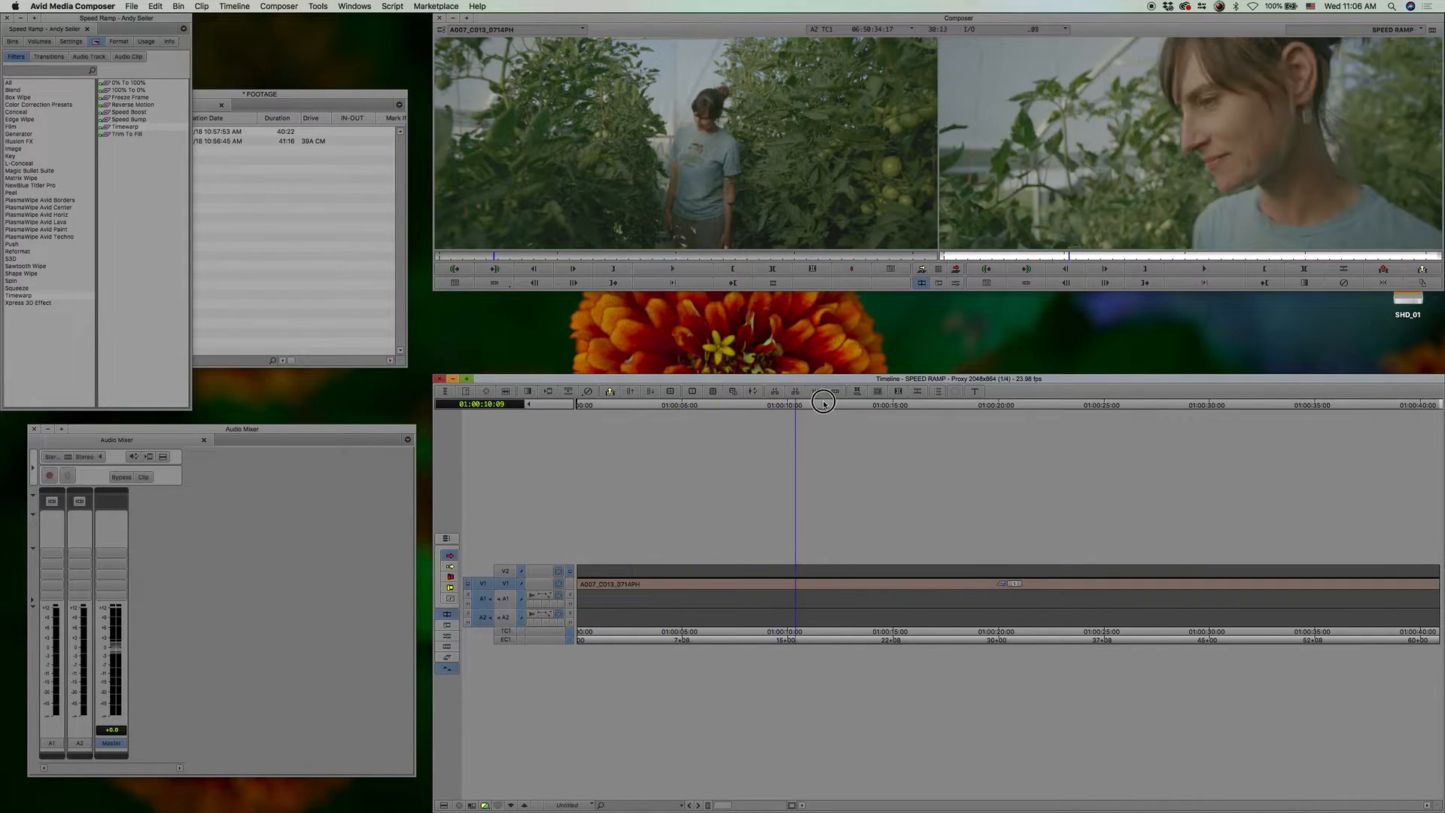
click(609, 403)
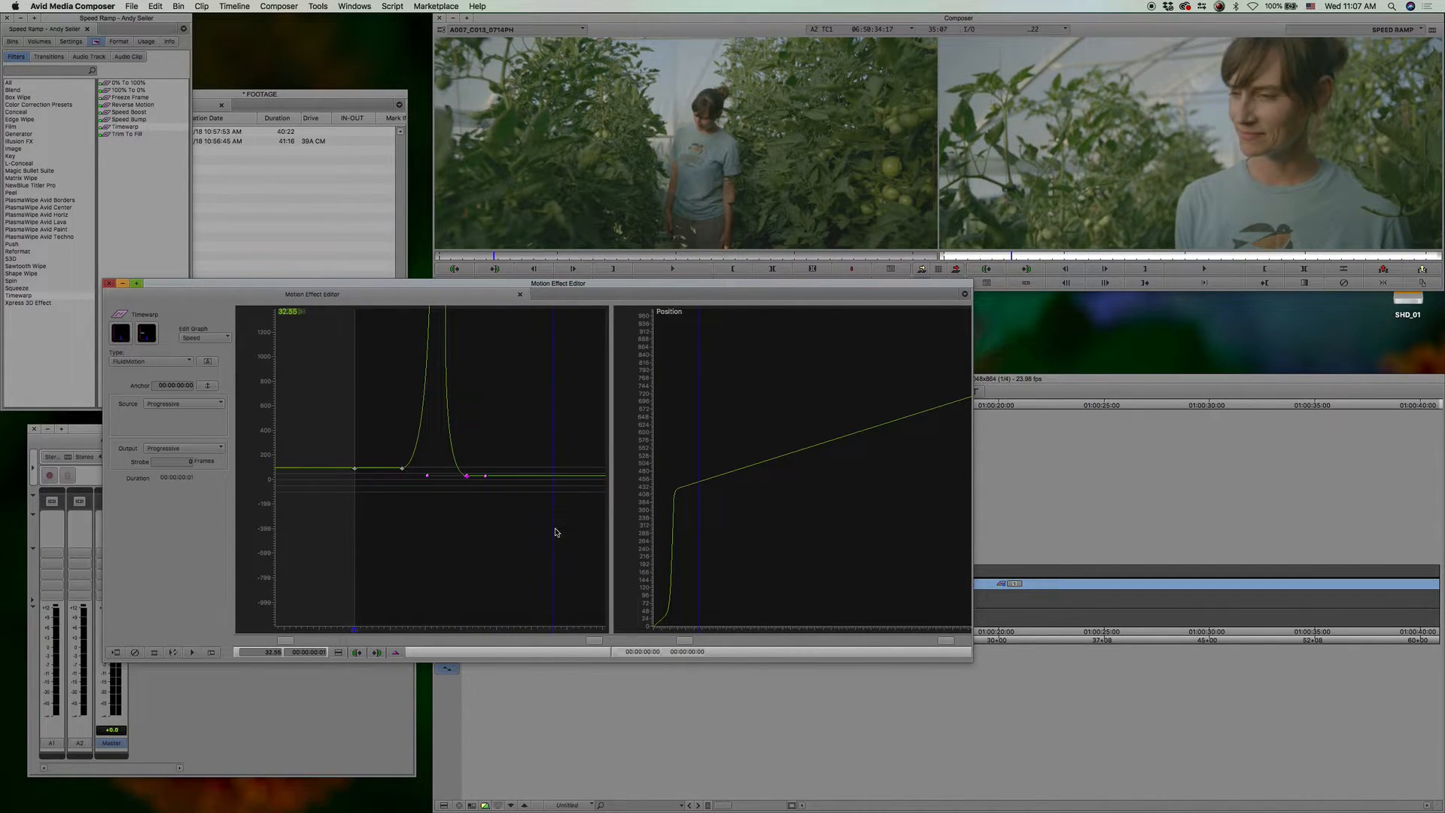
mouse_move(566, 567)
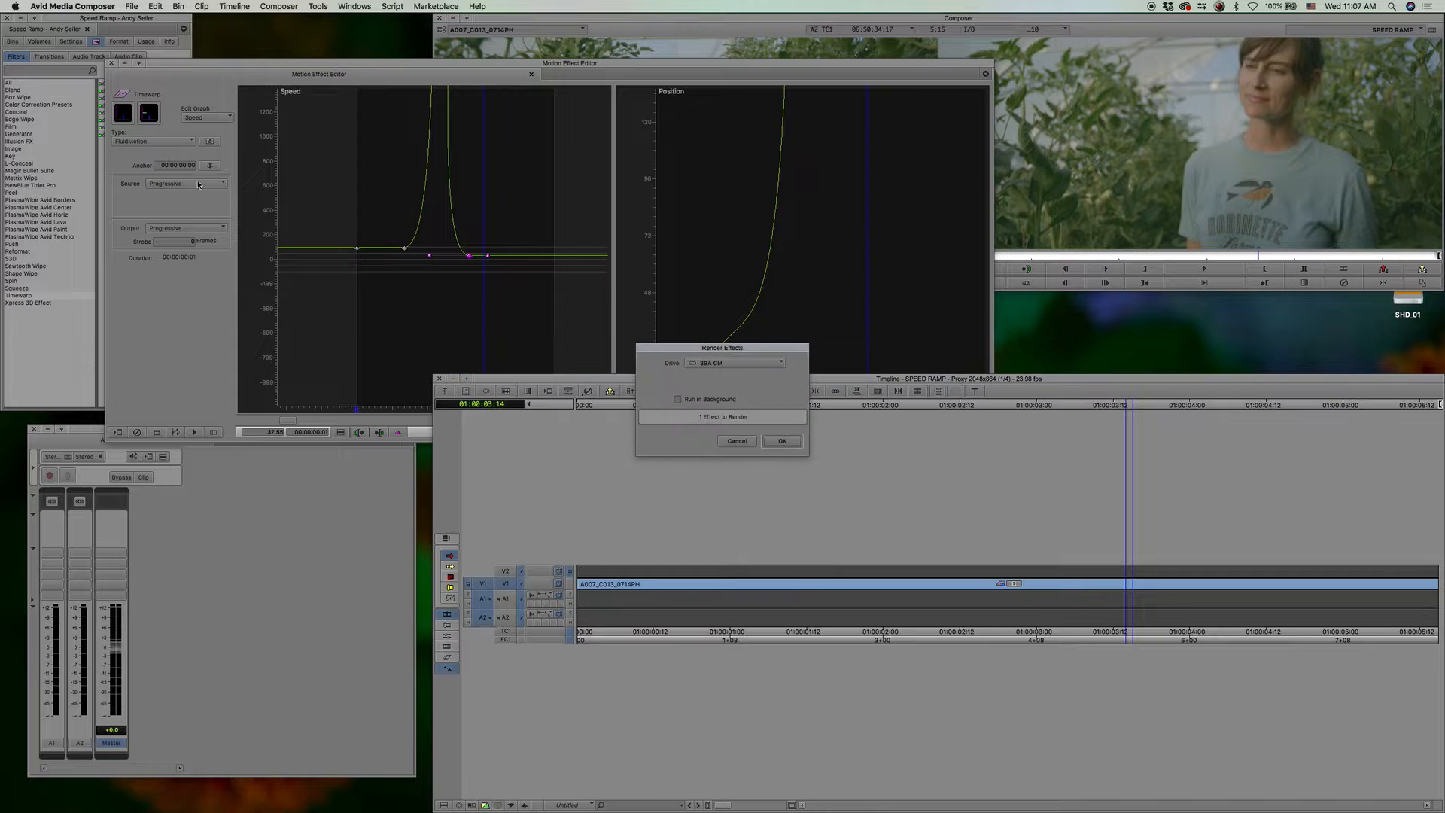
Step: Run Render Effect on the FluidMotion Timewarp, keeping the 394 CM target drive
click(781, 440)
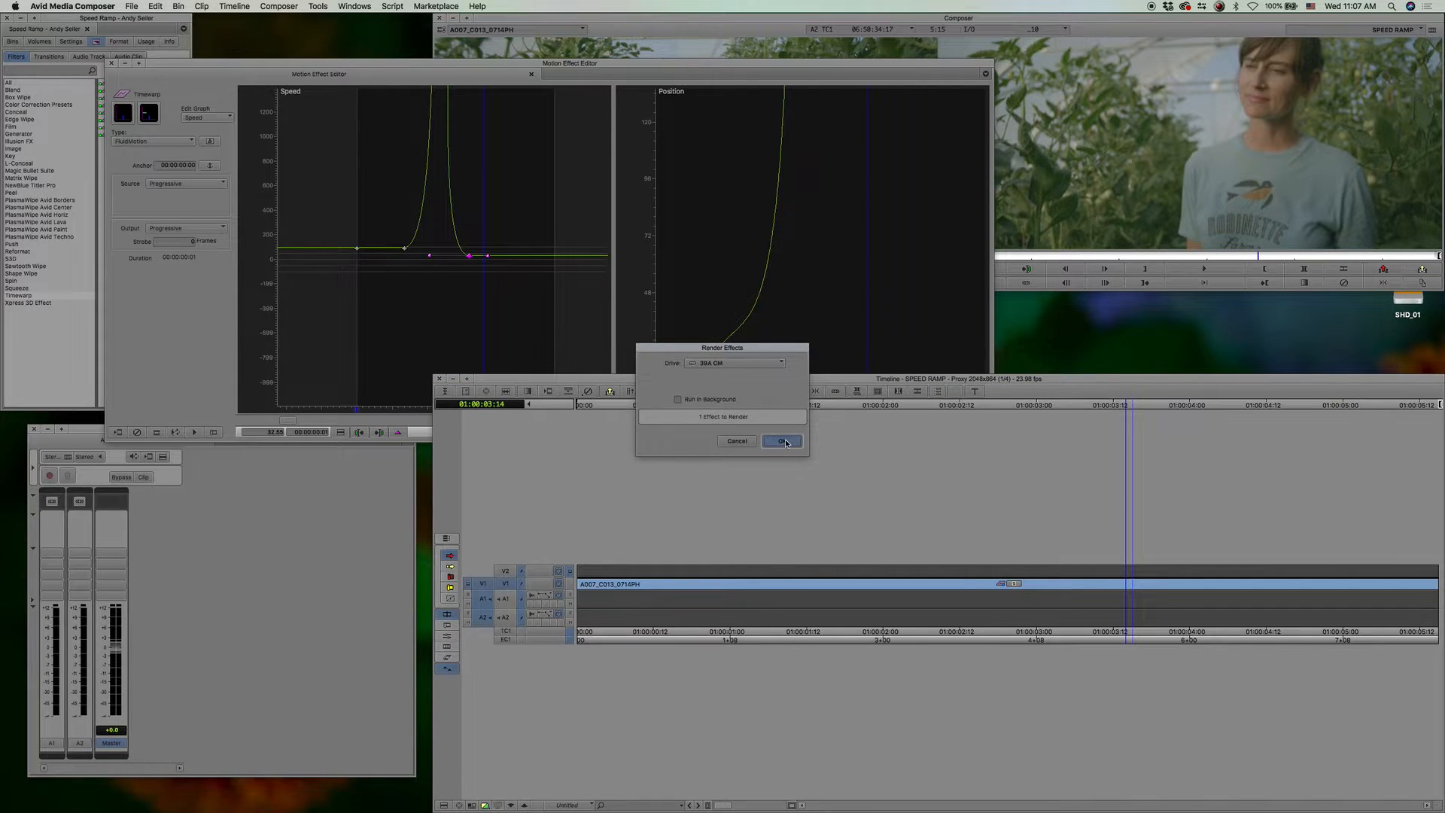
click(780, 440)
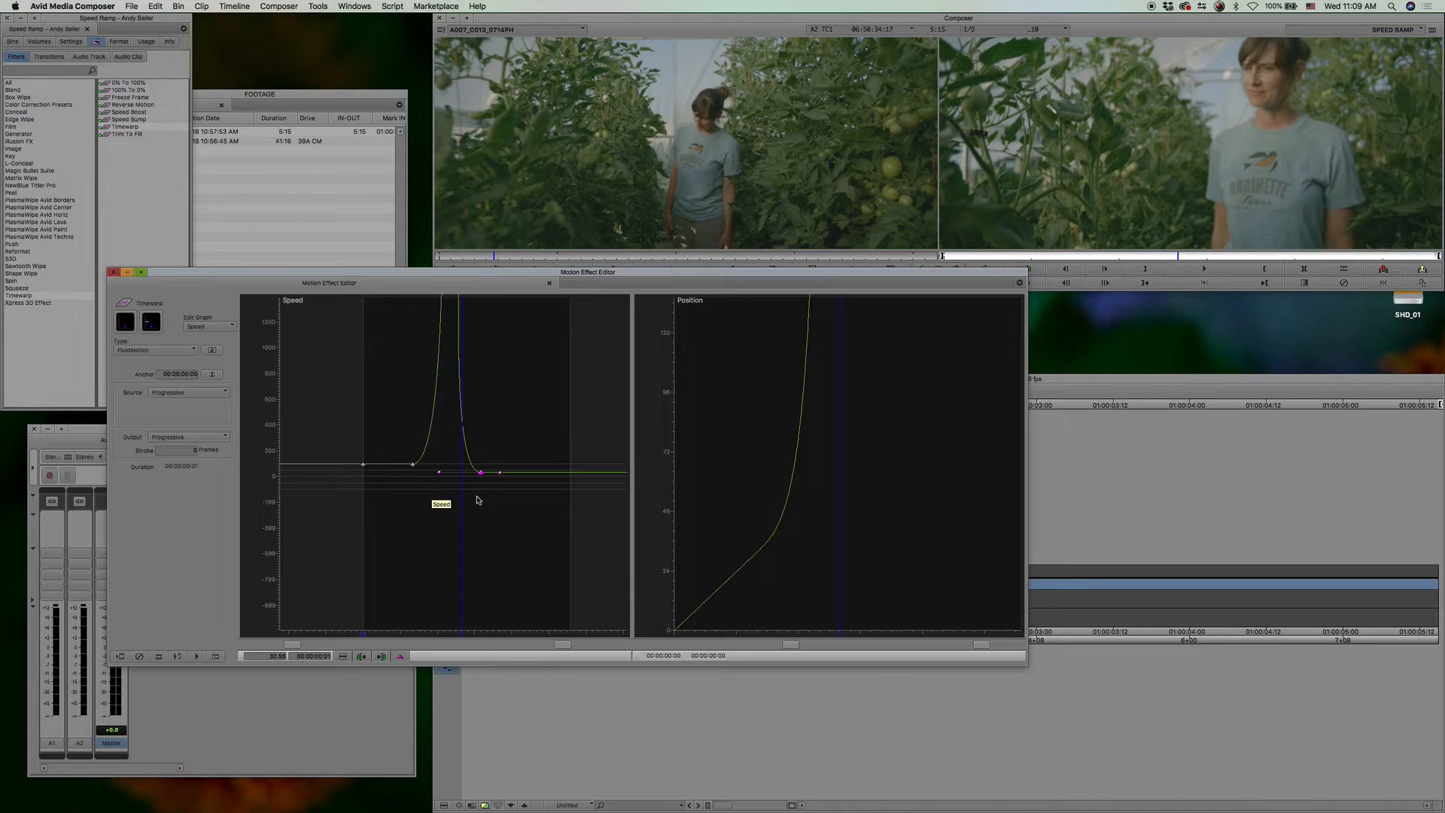
Step: Add a second Bezier speed spike later in the clip and set Type to Both Fields
click(490, 502)
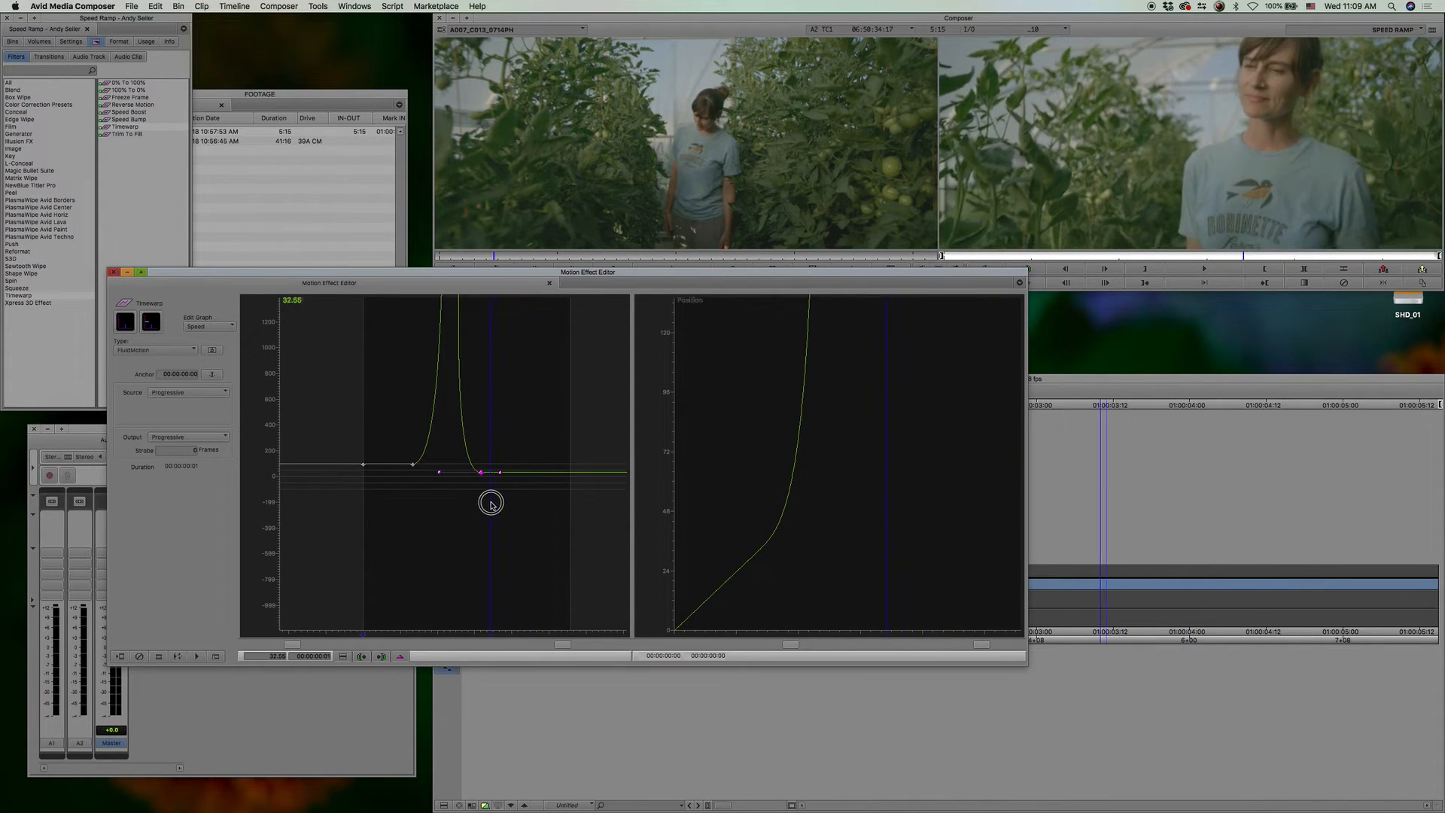
click(402, 657)
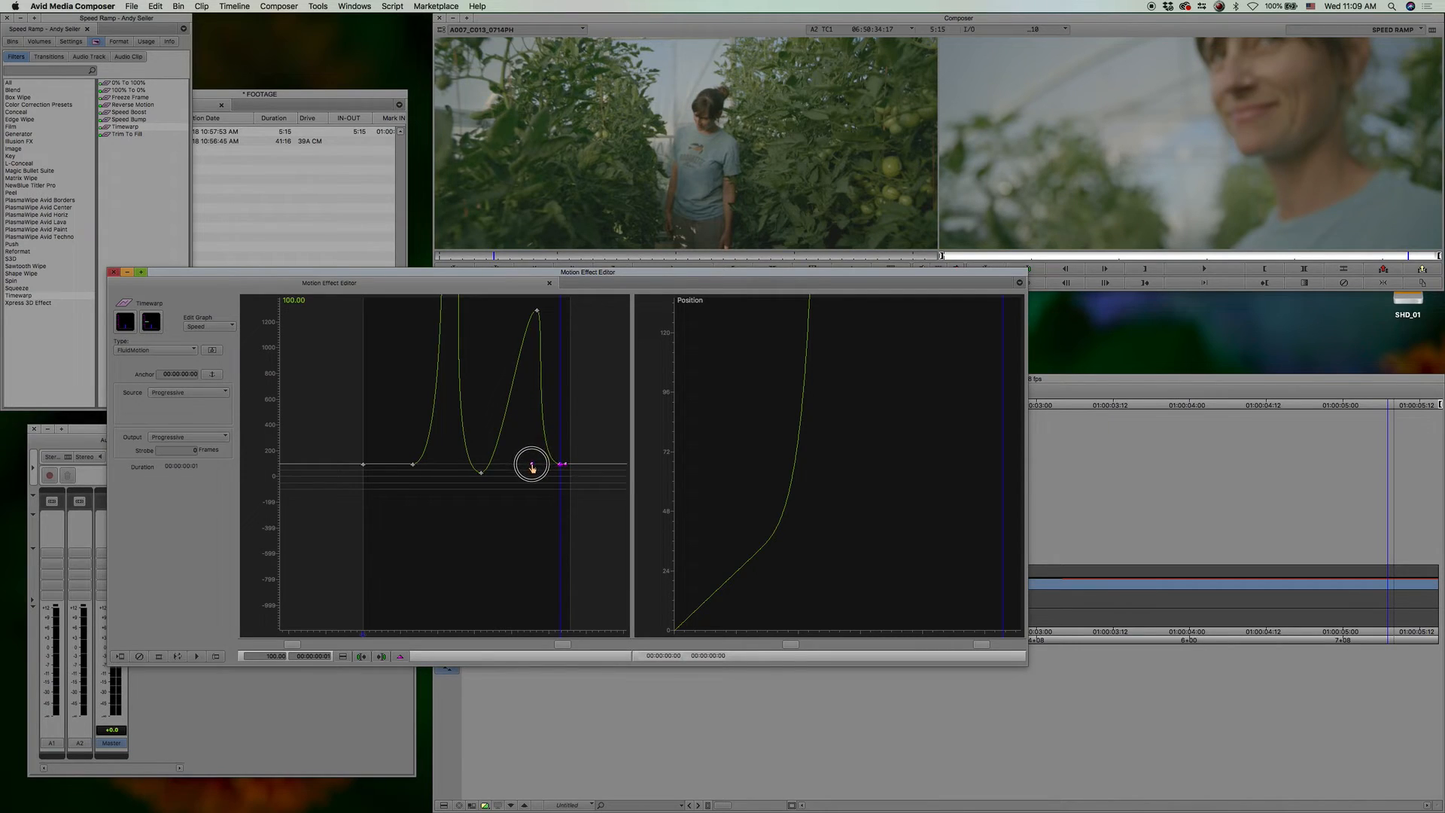
click(155, 350)
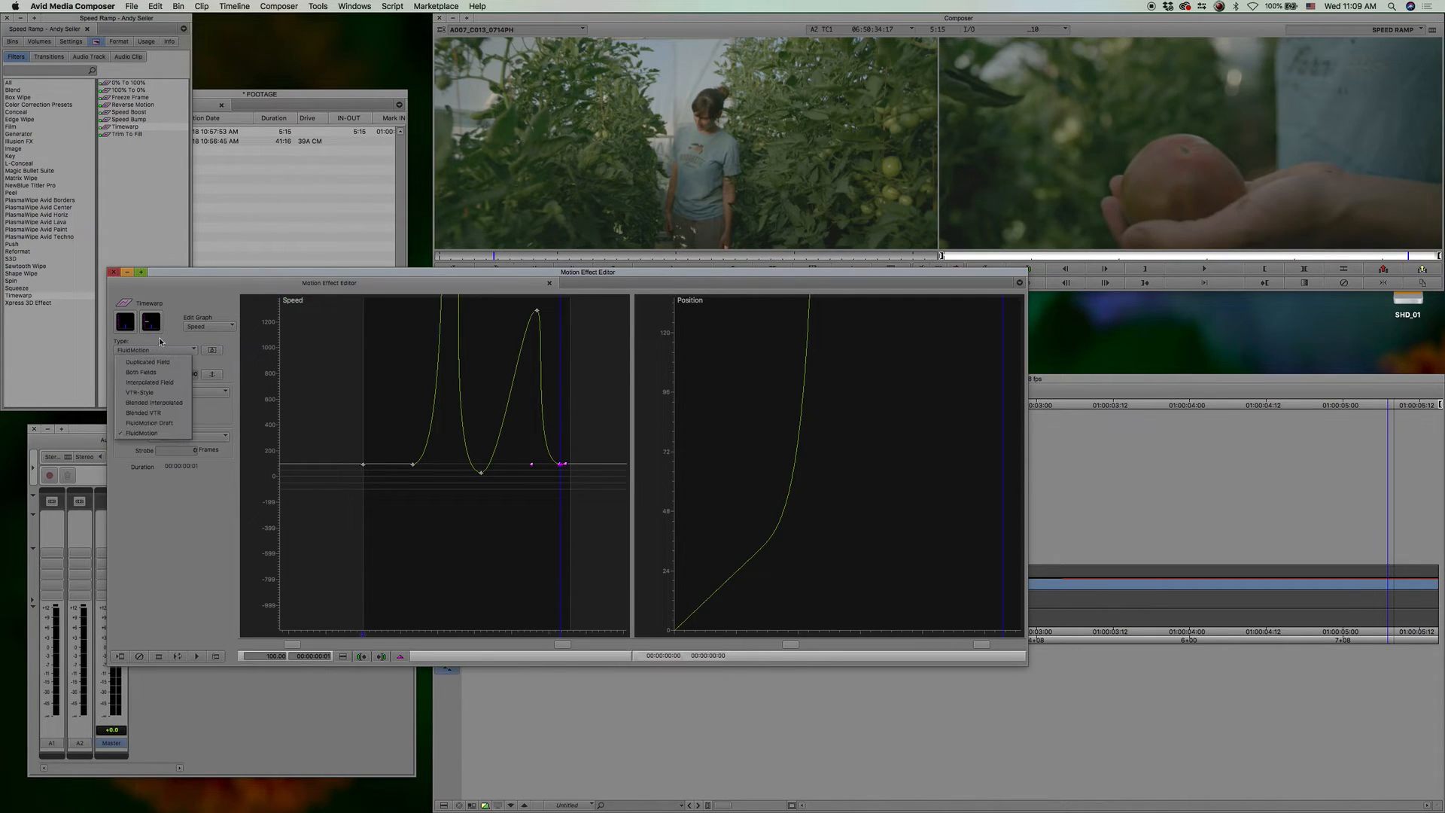
mouse_move(148, 362)
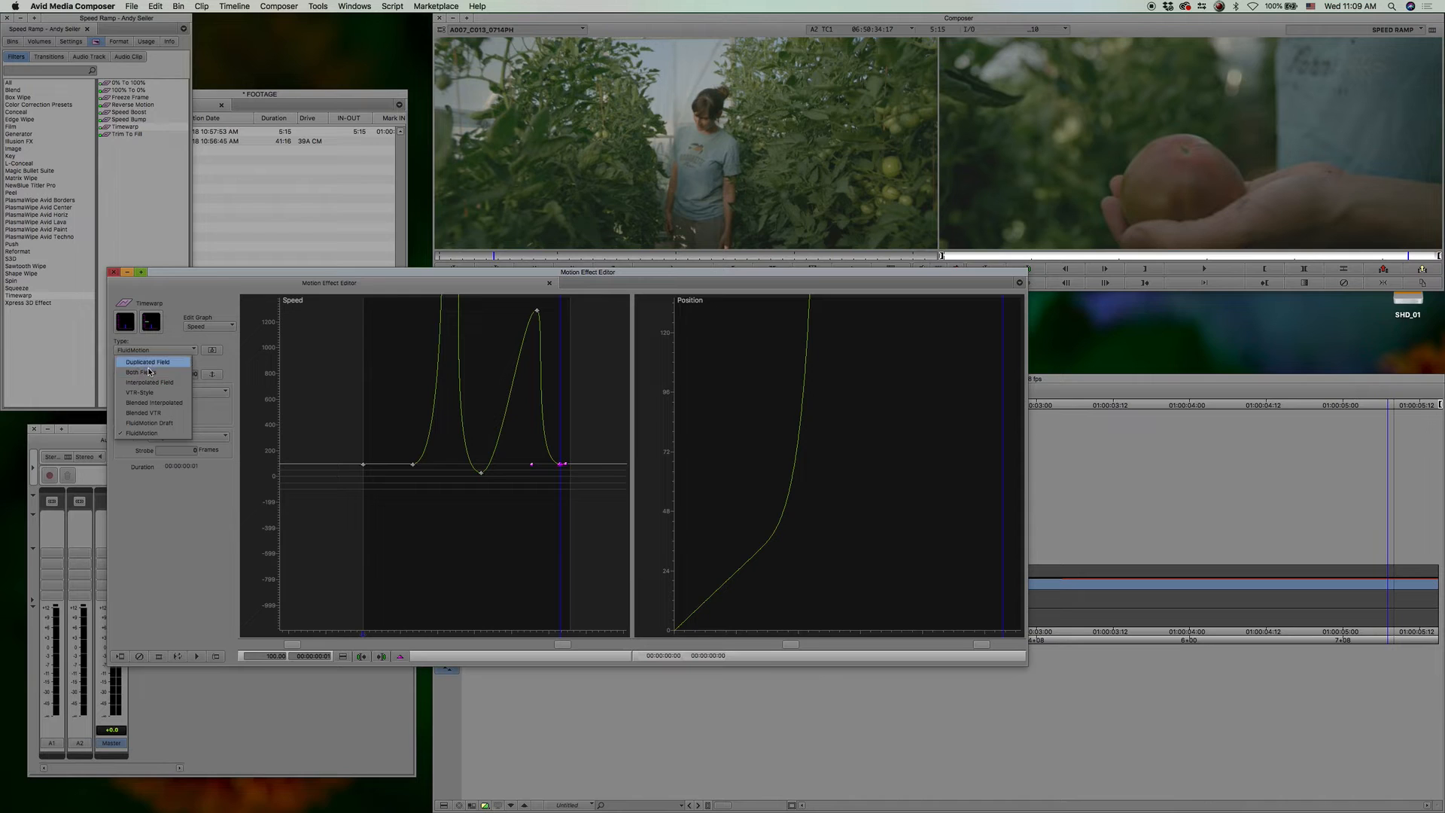
click(139, 373)
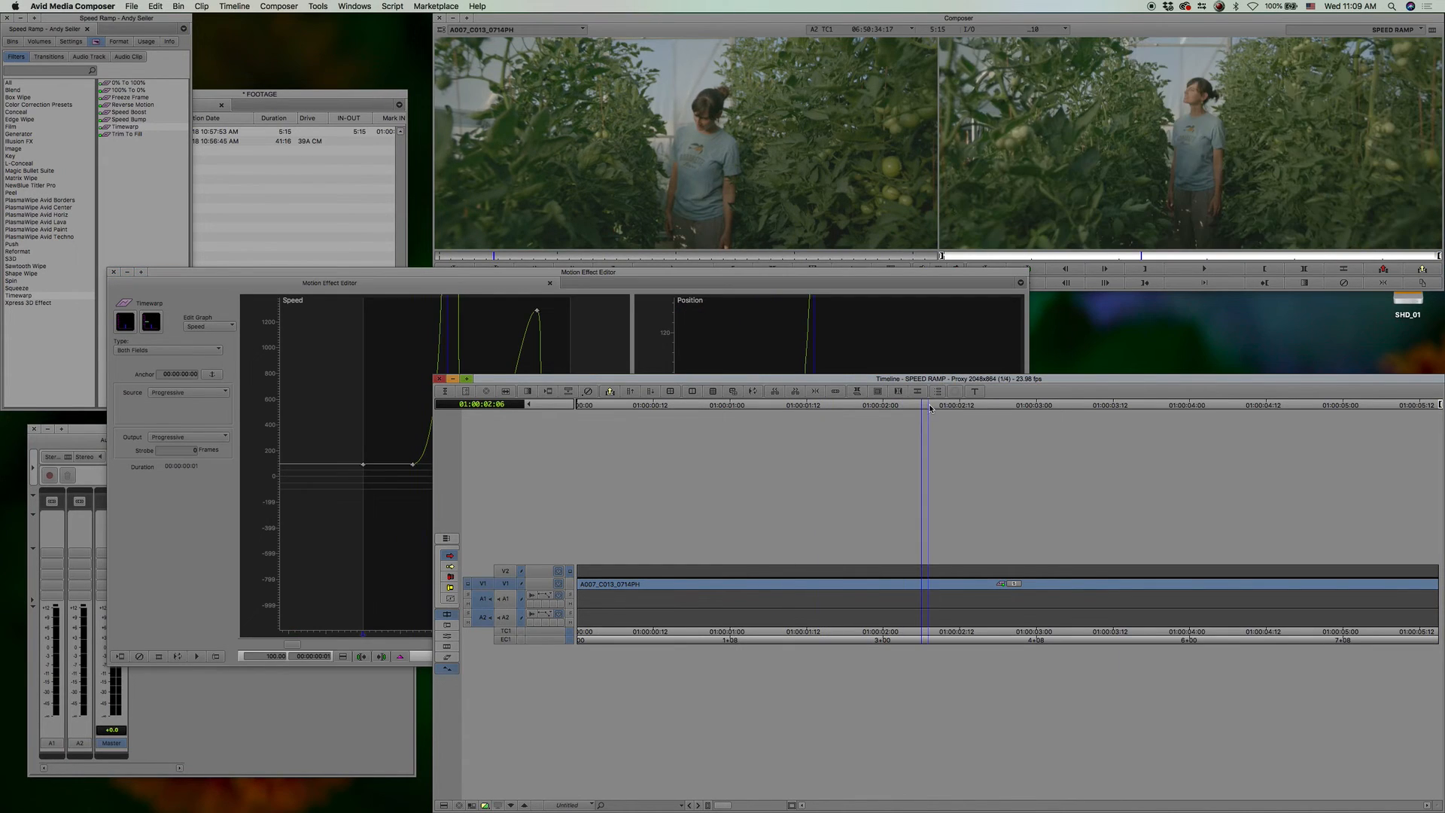
mouse_move(447, 278)
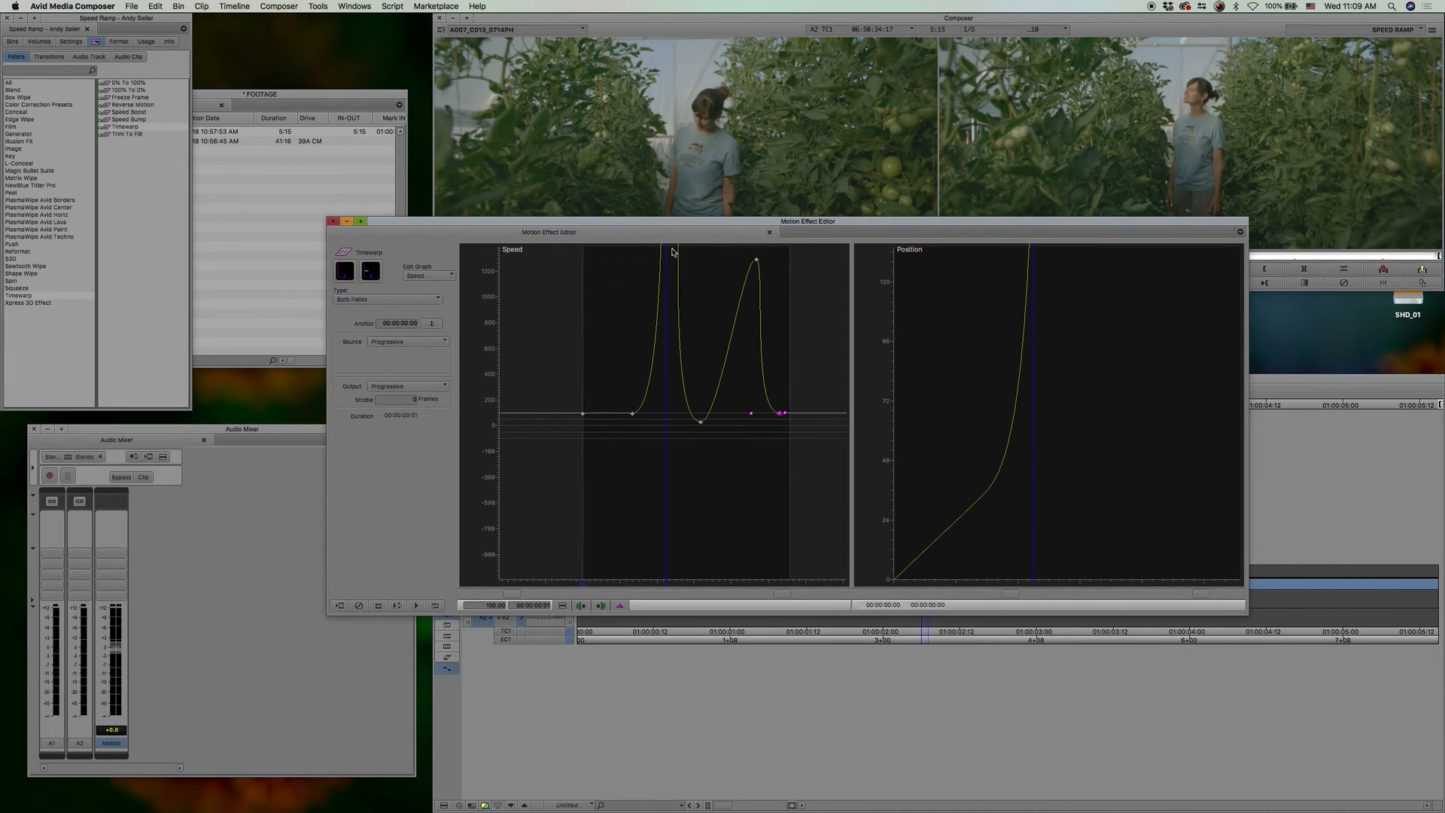
mouse_move(669, 253)
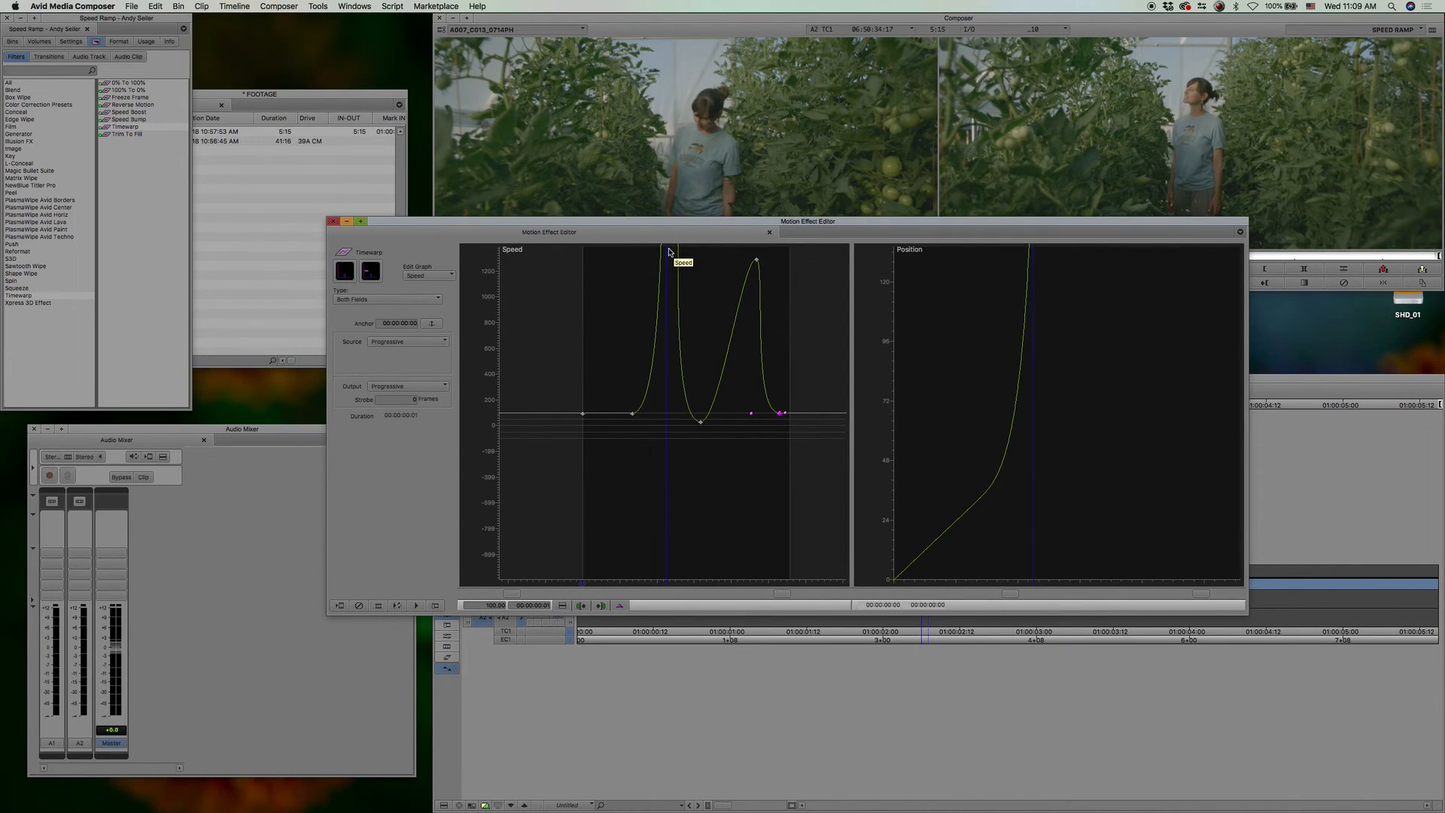
mouse_move(1233, 563)
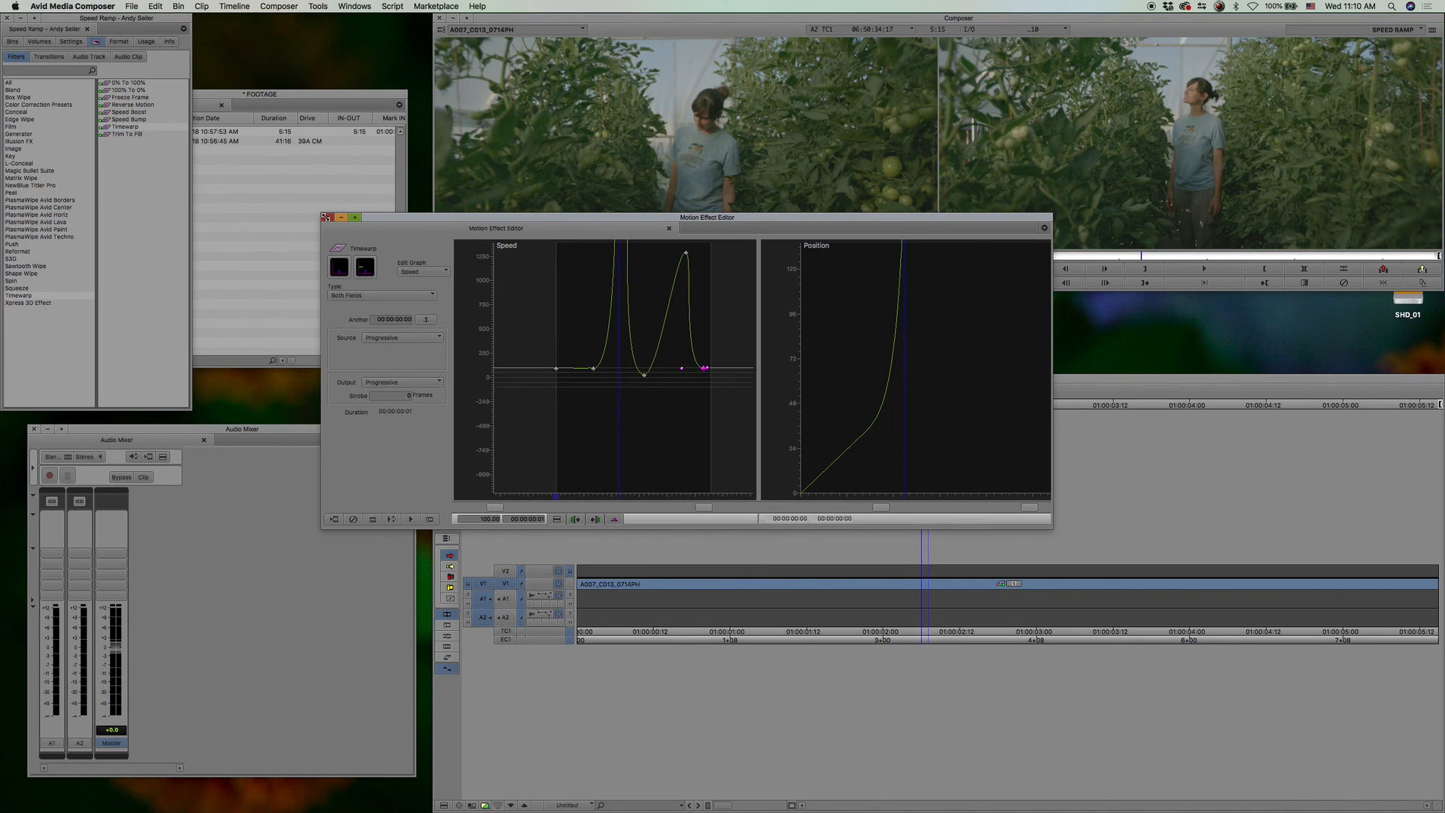
Step: Review the finished two-spike Speed graph and close the Motion Effect Editor
click(669, 227)
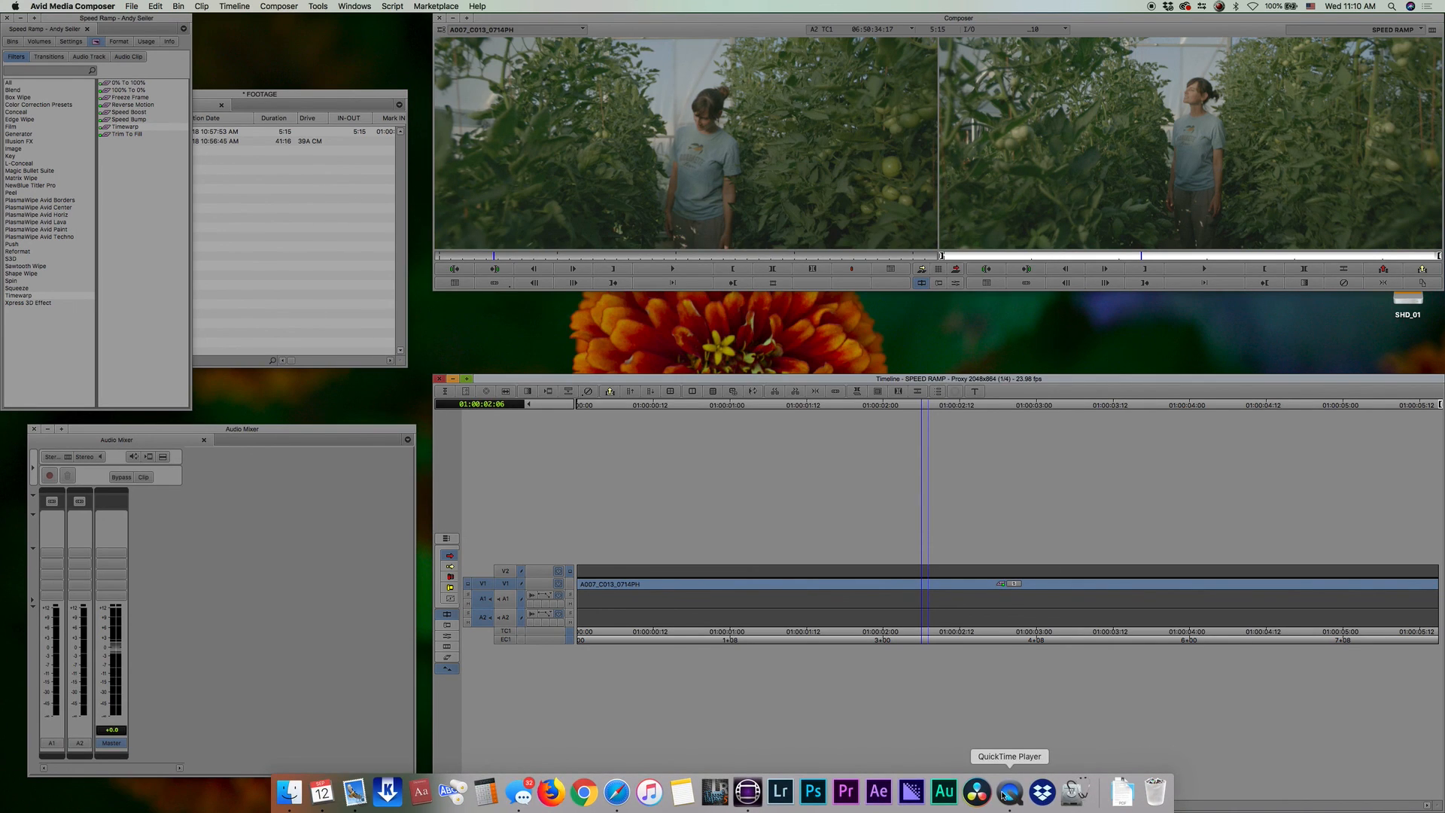